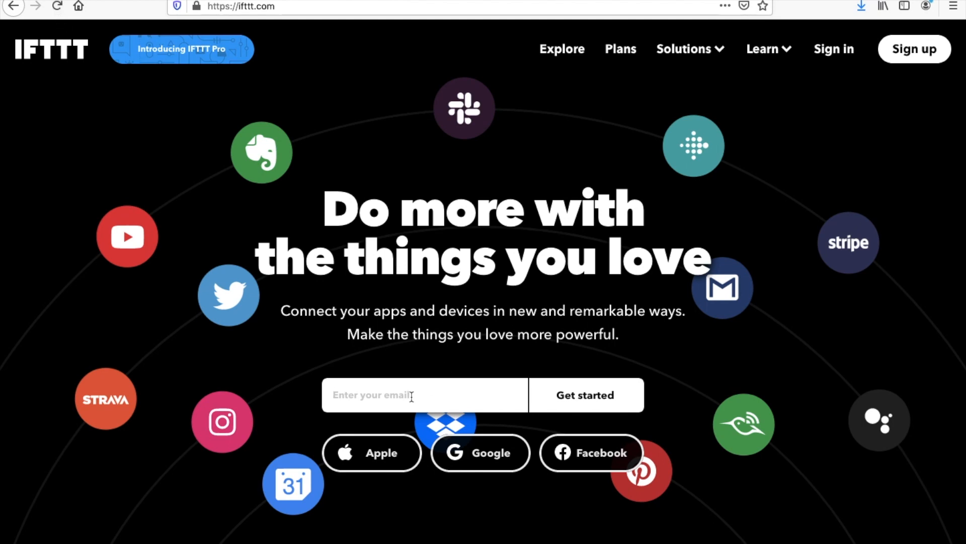
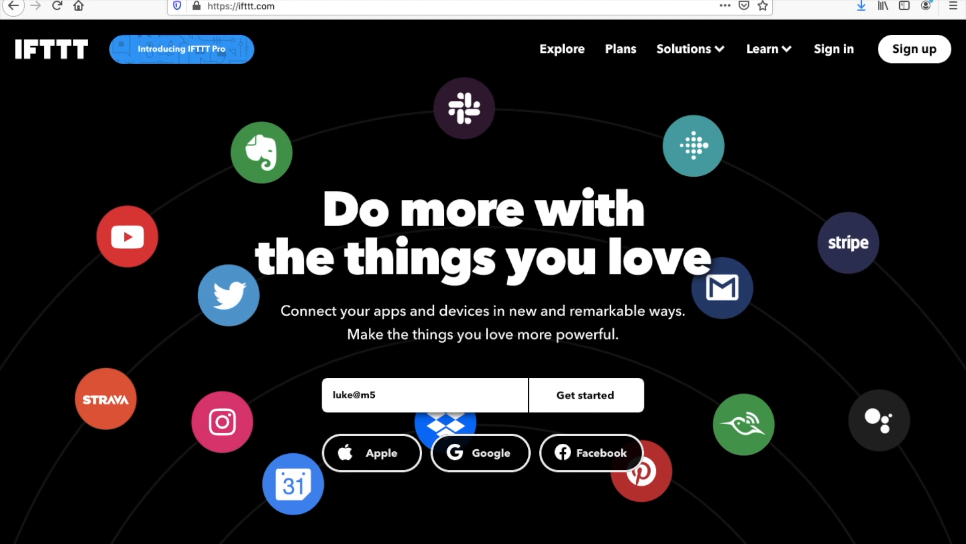
pyautogui.click(584, 395)
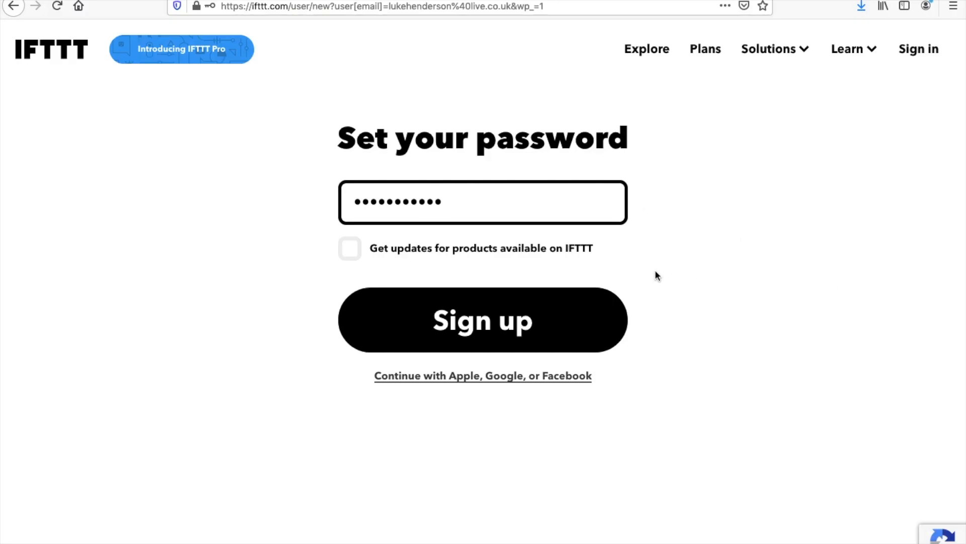
pyautogui.moveTo(494, 319)
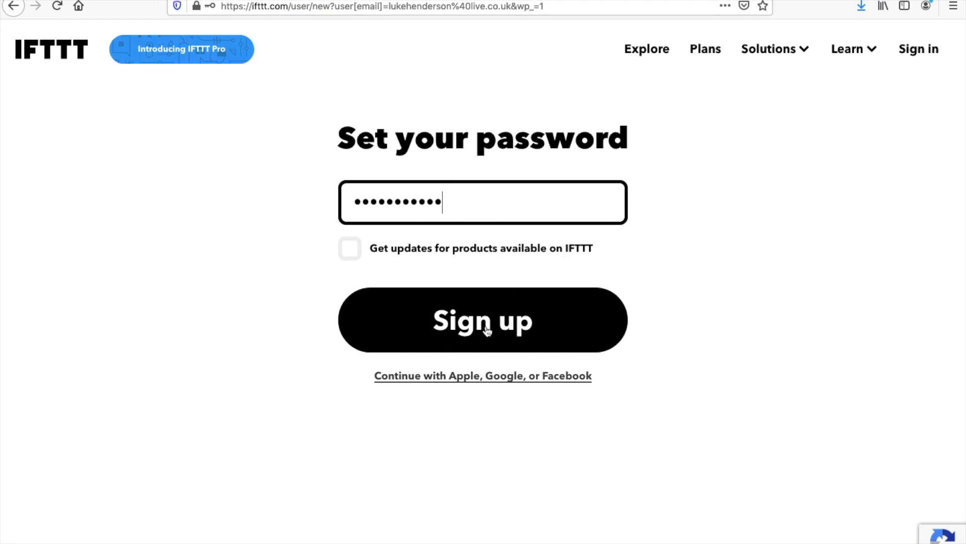
pyautogui.click(482, 319)
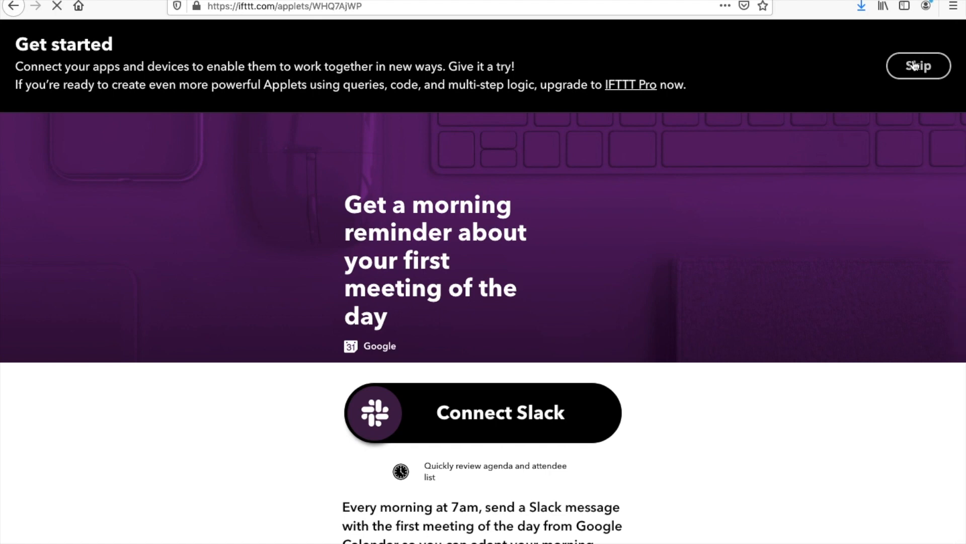
# Skip the starter applet suggestion and start creating a new applet.
pyautogui.click(918, 66)
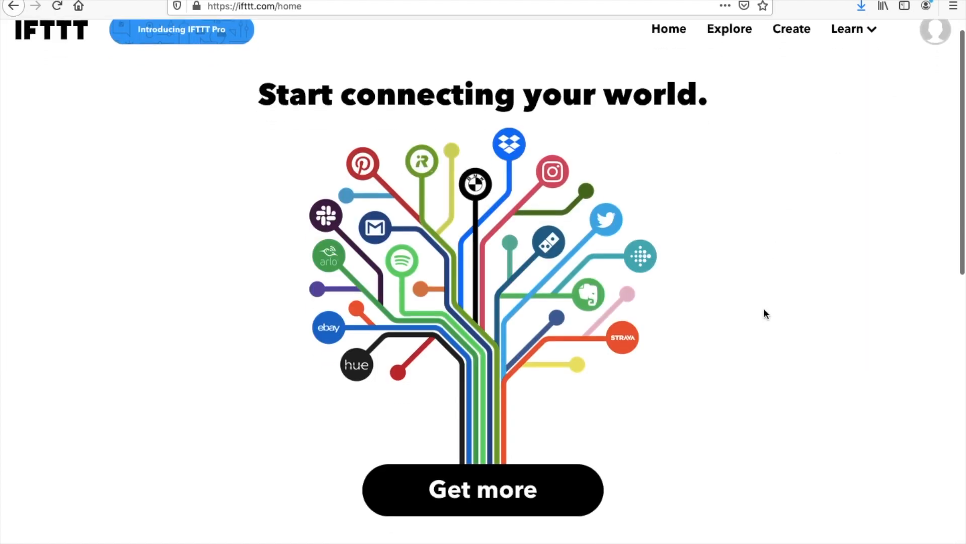
pyautogui.scroll(-3)
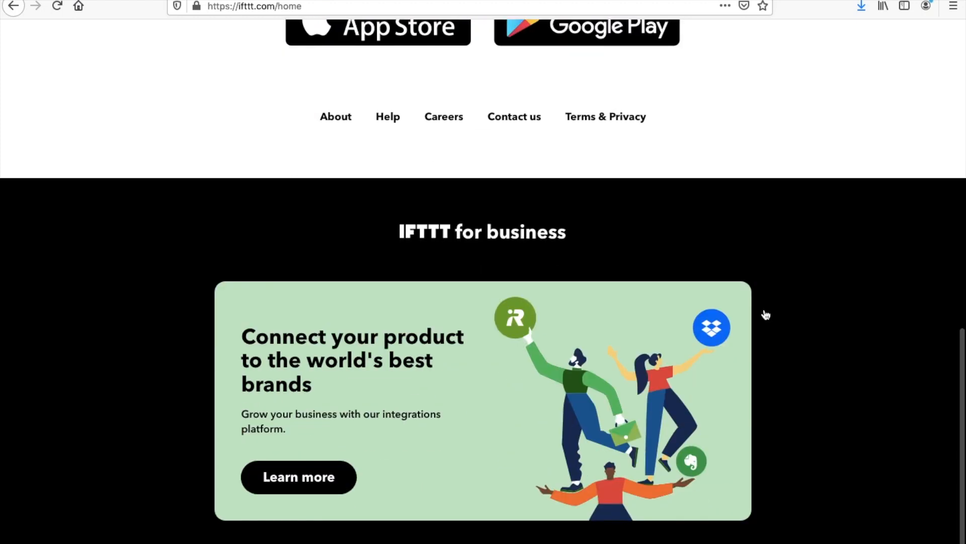
pyautogui.click(791, 50)
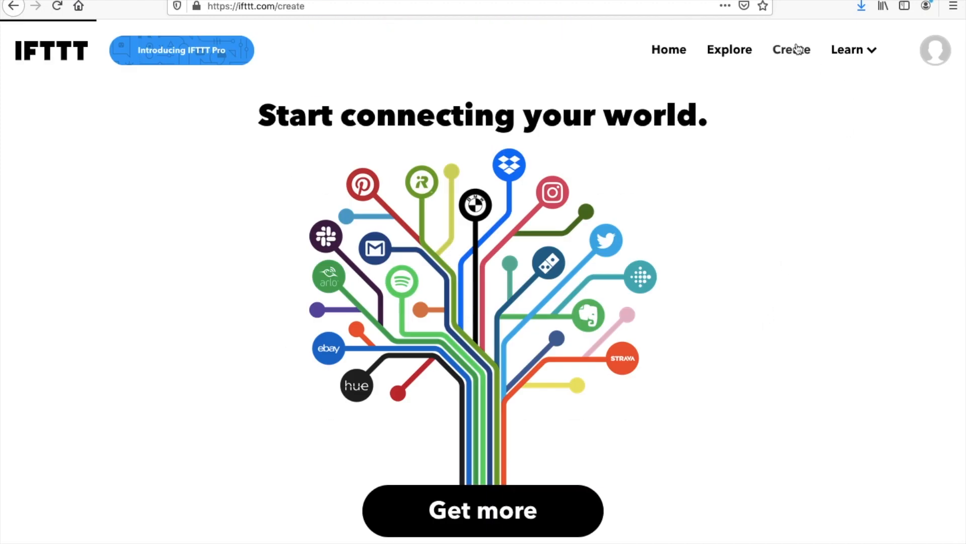
pyautogui.click(791, 51)
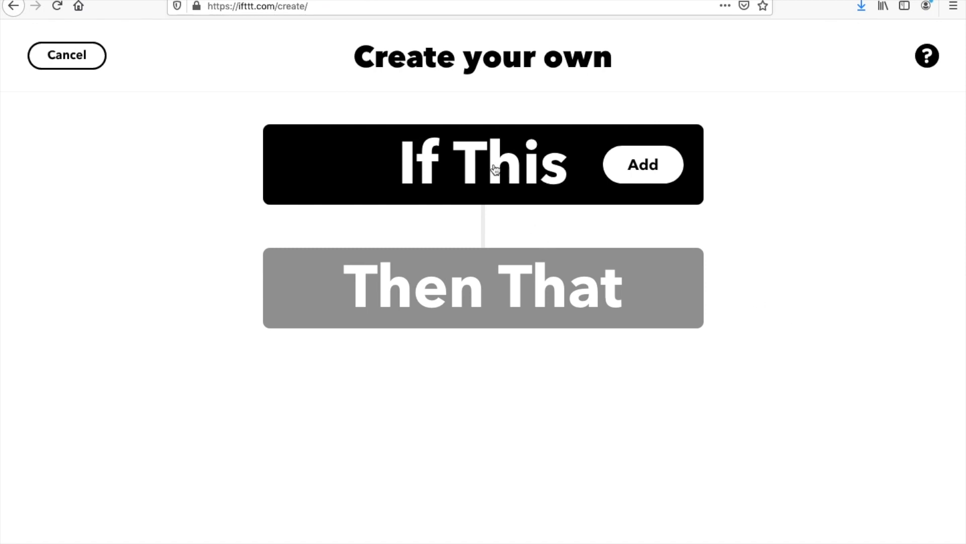
# Choose Webhooks as the If trigger service and connect it to the account.
pyautogui.click(643, 165)
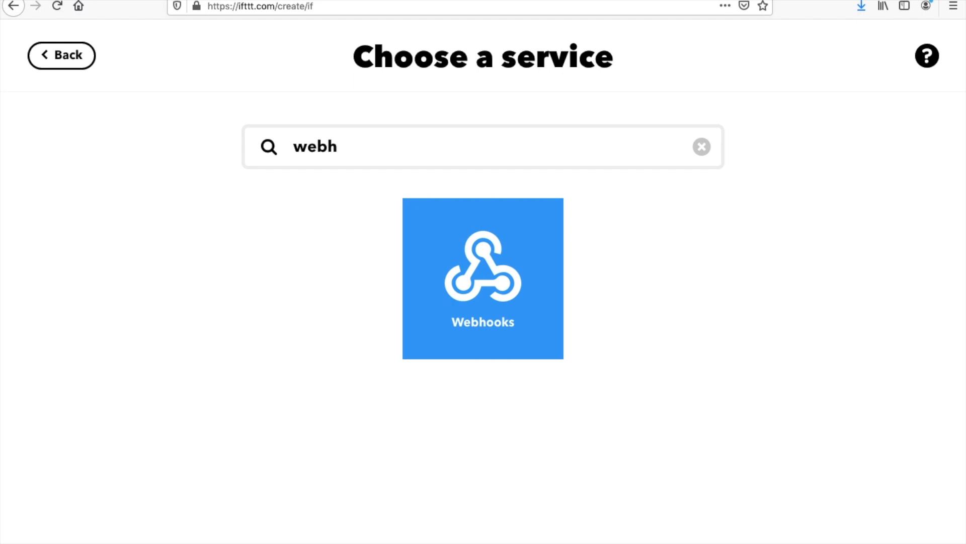
pyautogui.click(482, 278)
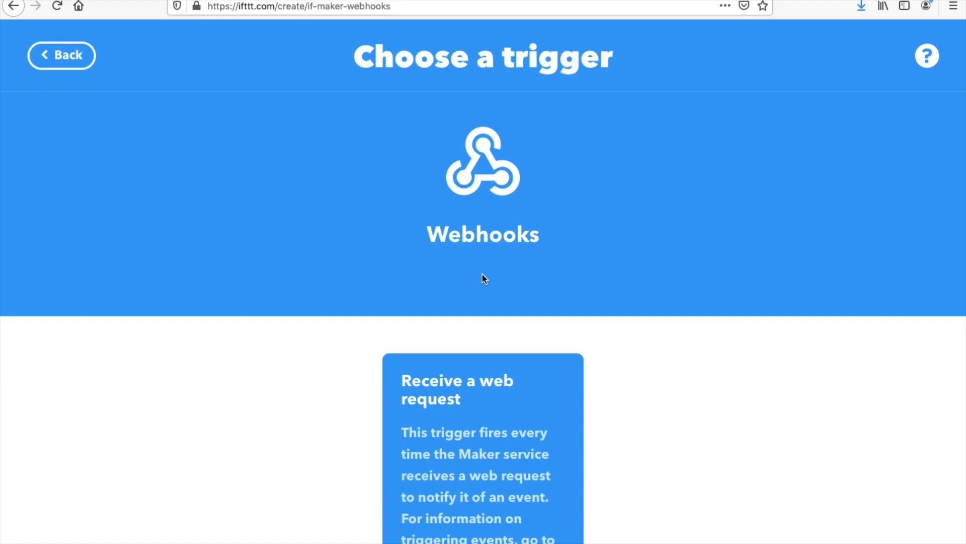
pyautogui.moveTo(595, 335)
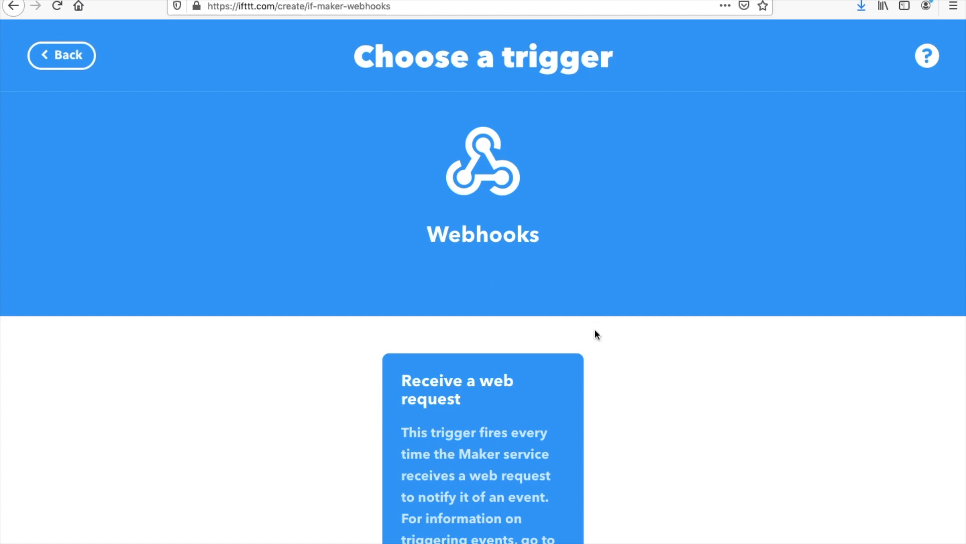
pyautogui.scroll(-3)
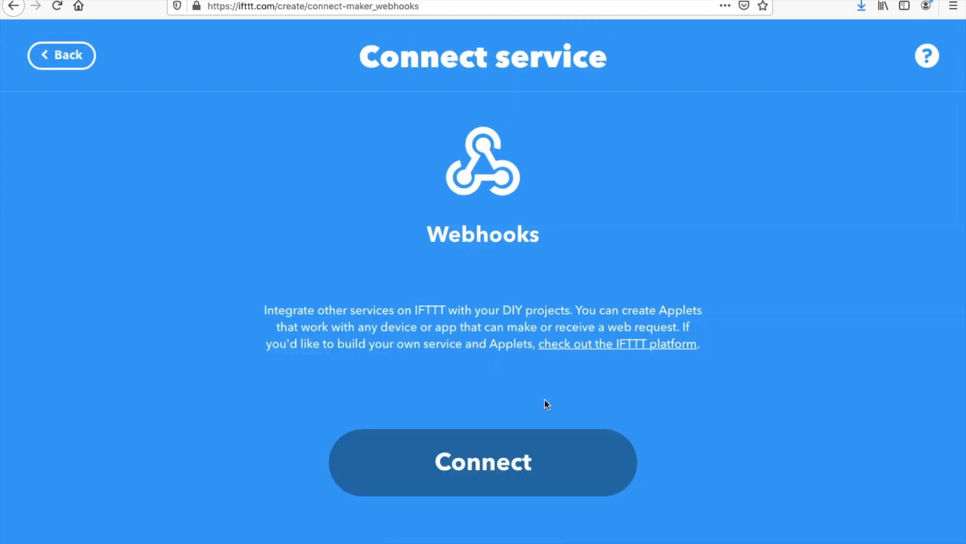
pyautogui.click(483, 462)
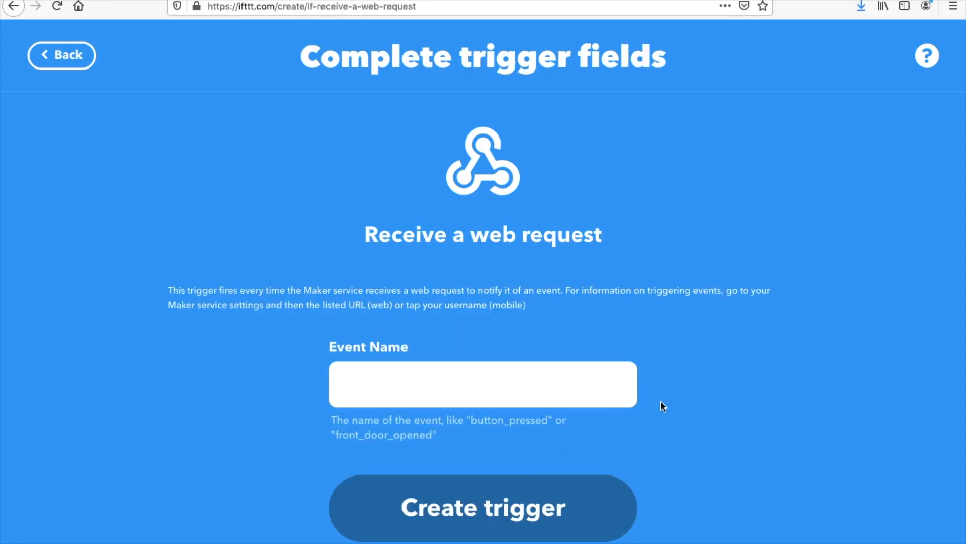
# Create the web-request trigger with event name open_window.
pyautogui.click(482, 384)
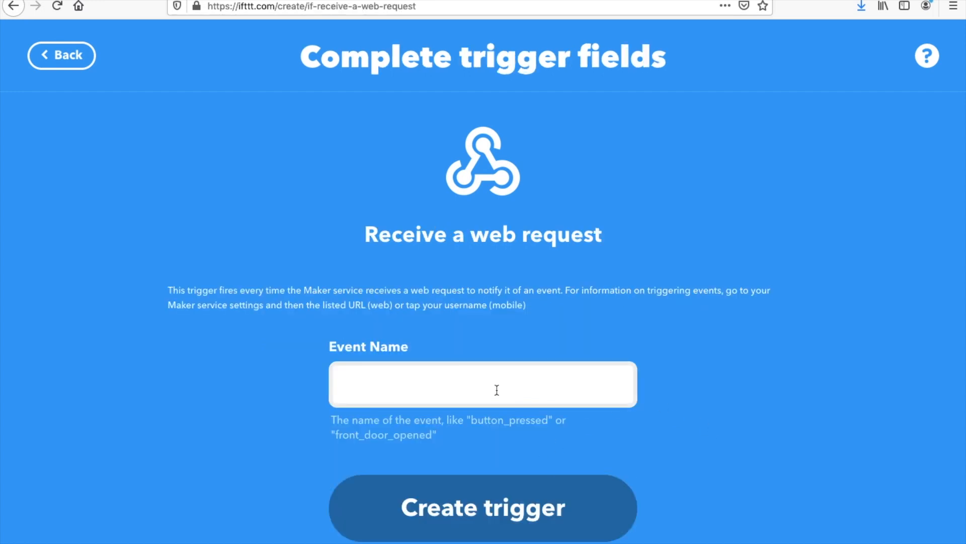
pyautogui.write('open_')
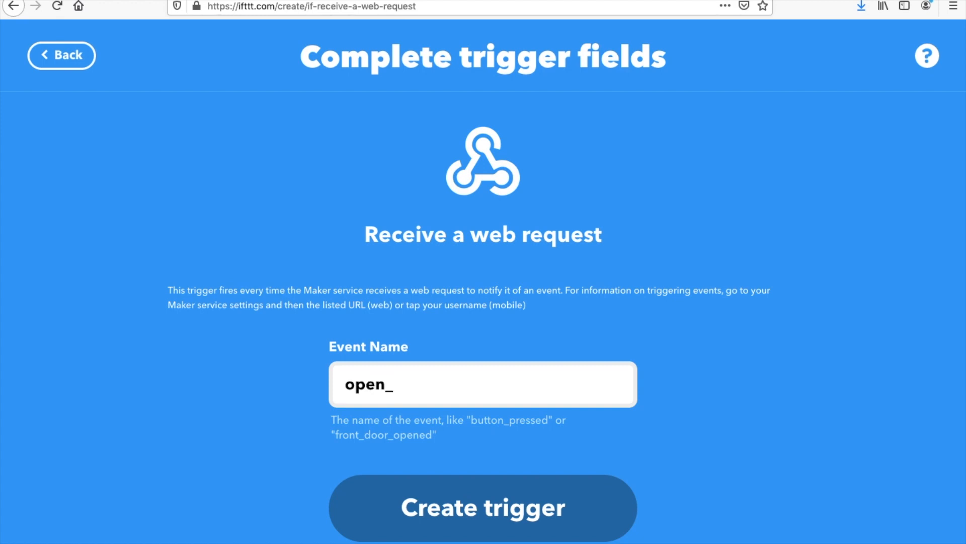
pyautogui.write('window')
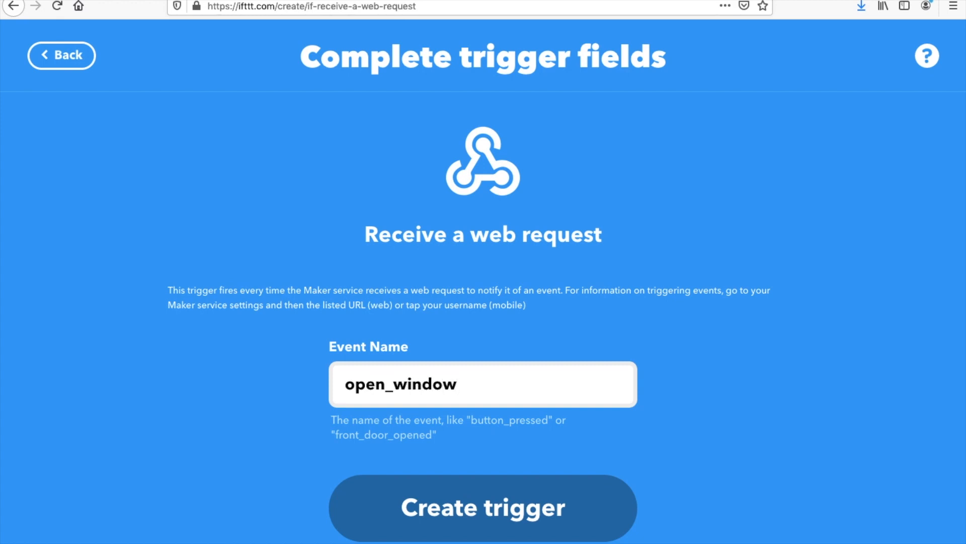
pyautogui.click(484, 507)
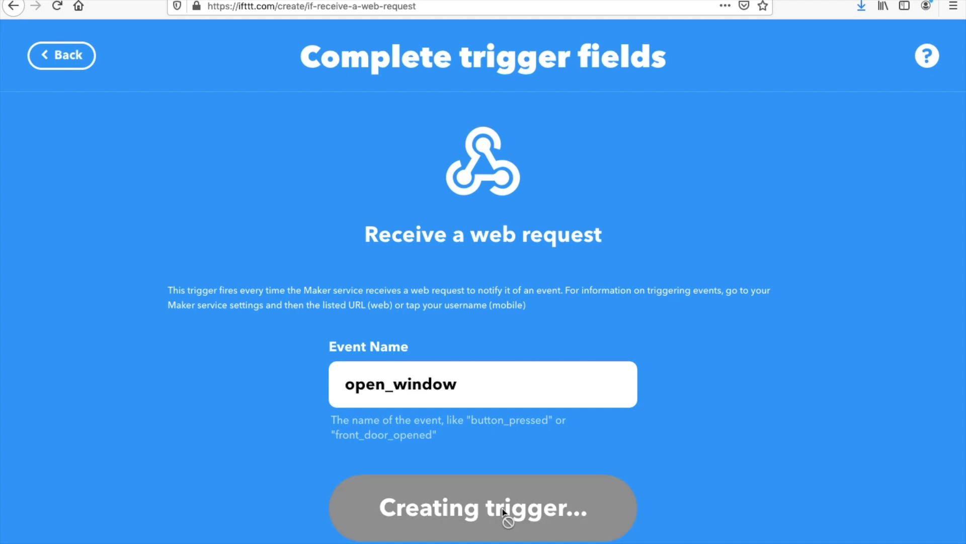
pyautogui.click(482, 506)
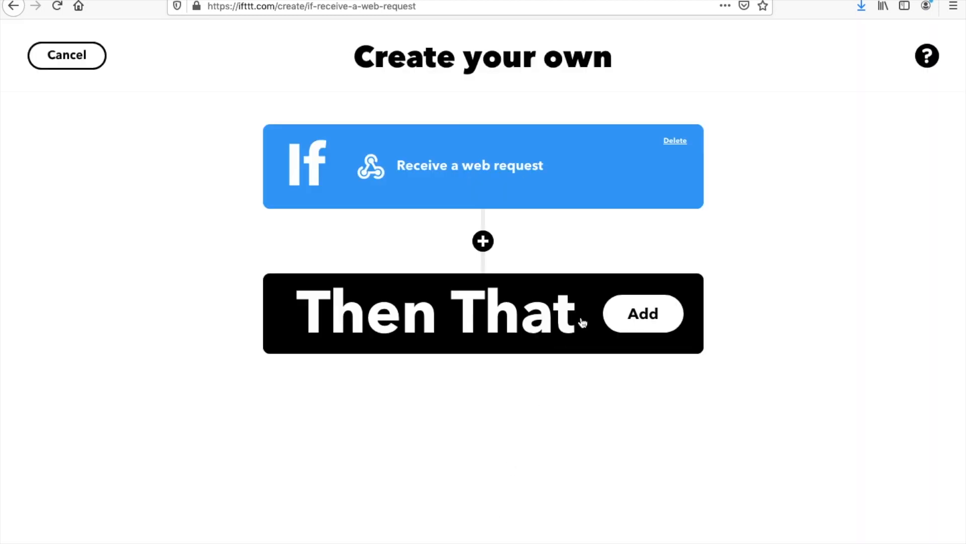
pyautogui.moveTo(574, 316)
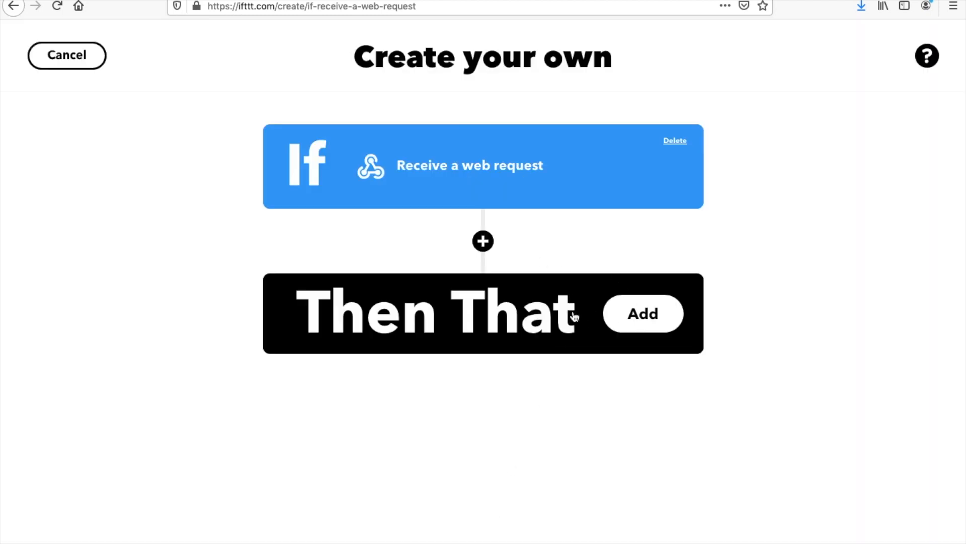
pyautogui.moveTo(543, 320)
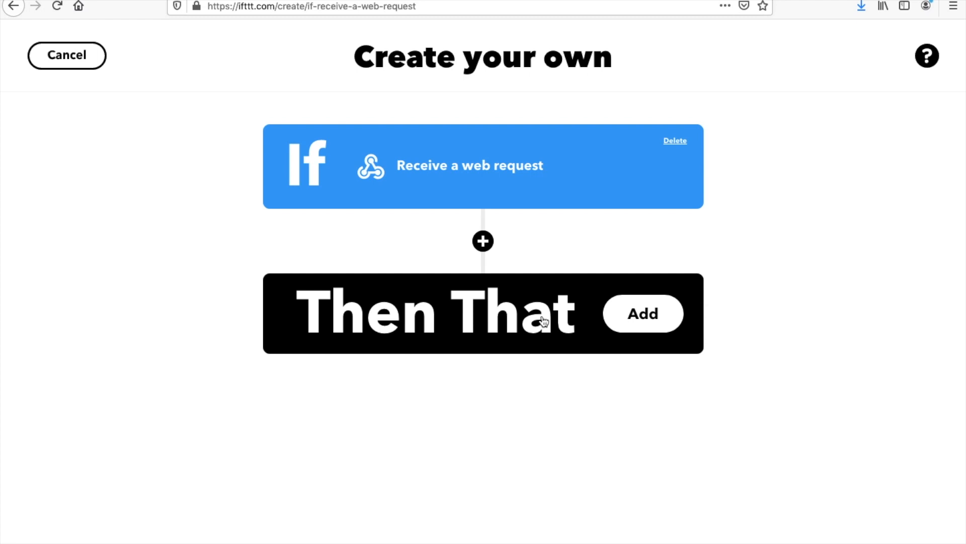
# Search 'noti' for the Then action, pick Notifications and connect it.
pyautogui.click(642, 313)
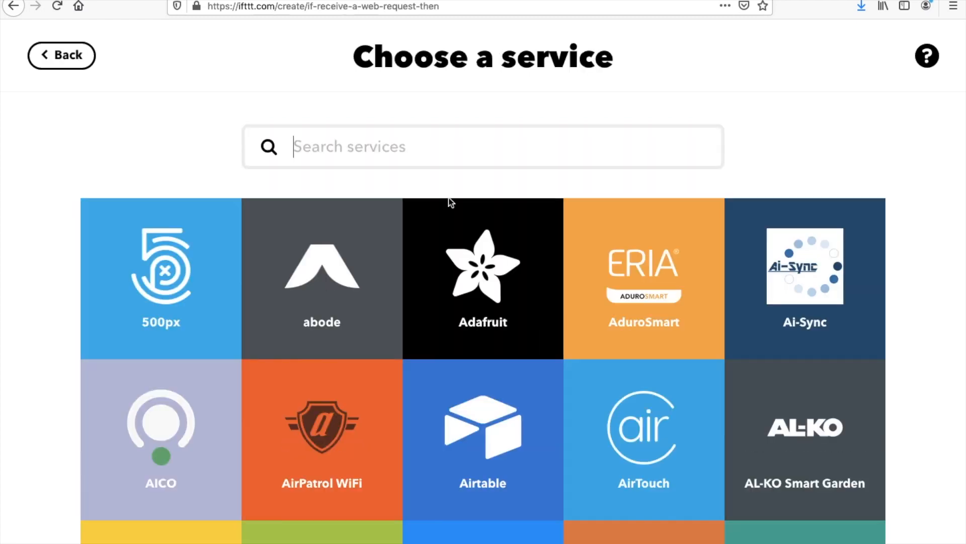
pyautogui.write('email')
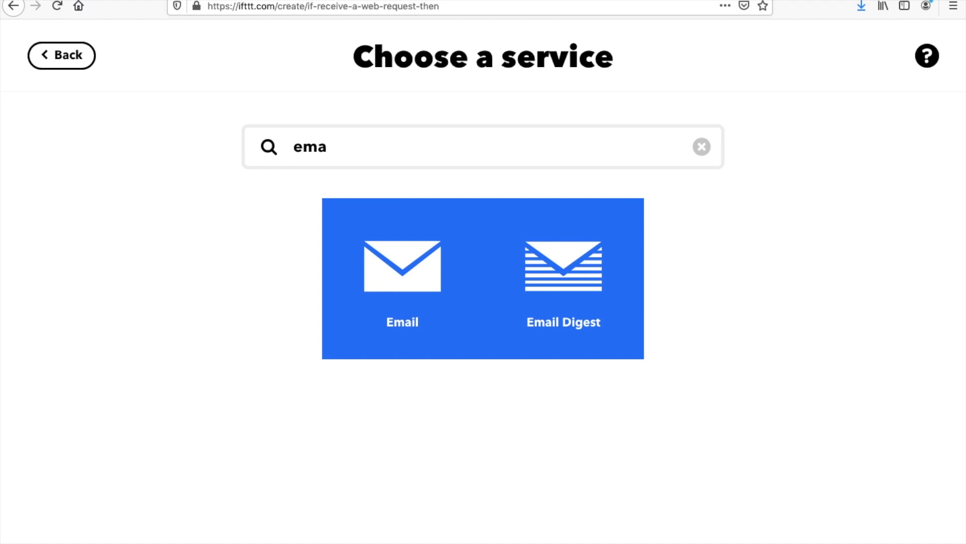
pyautogui.write('noti')
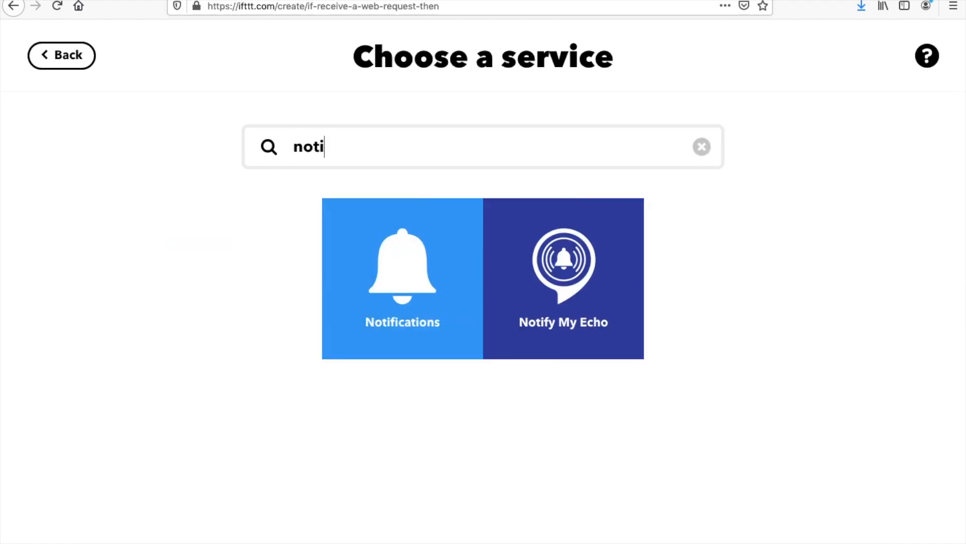
pyautogui.moveTo(438, 274)
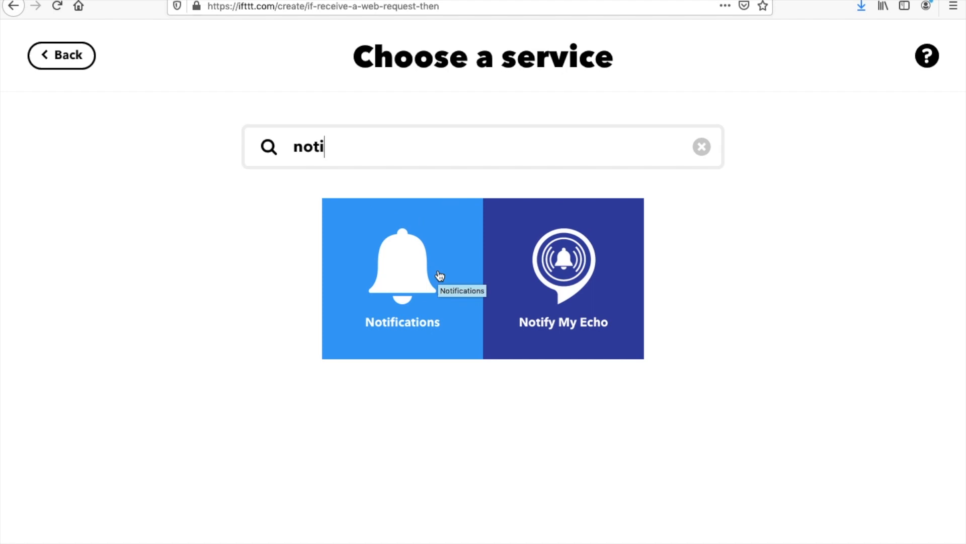
pyautogui.click(402, 279)
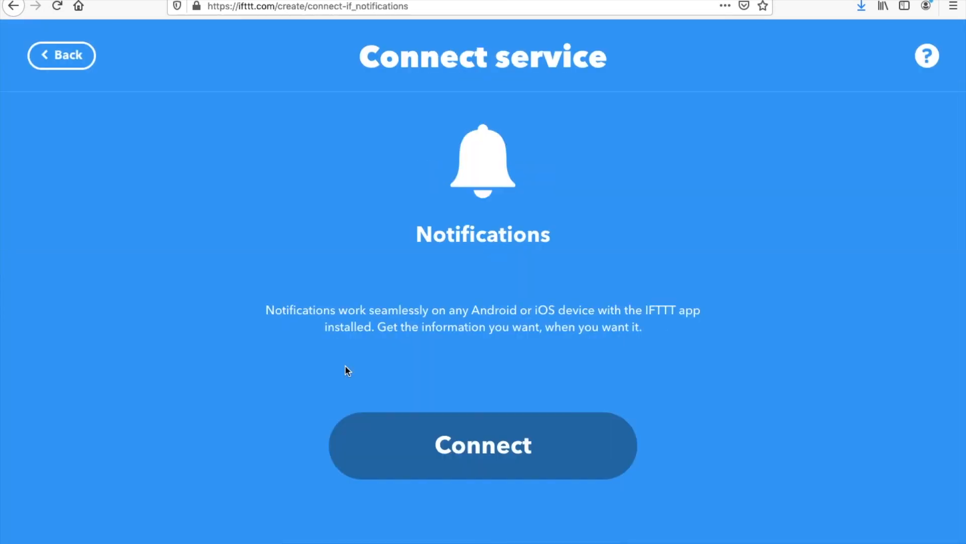
pyautogui.click(483, 445)
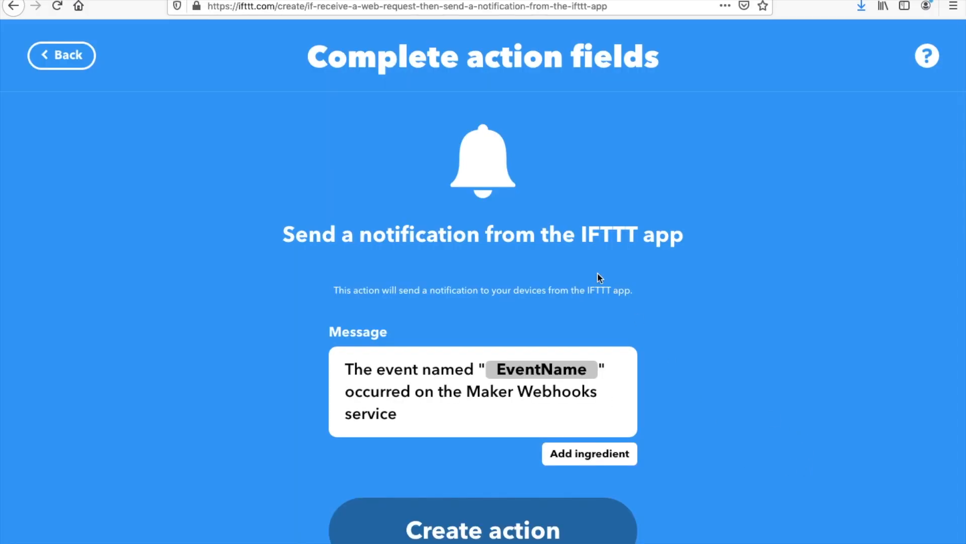
pyautogui.moveTo(668, 282)
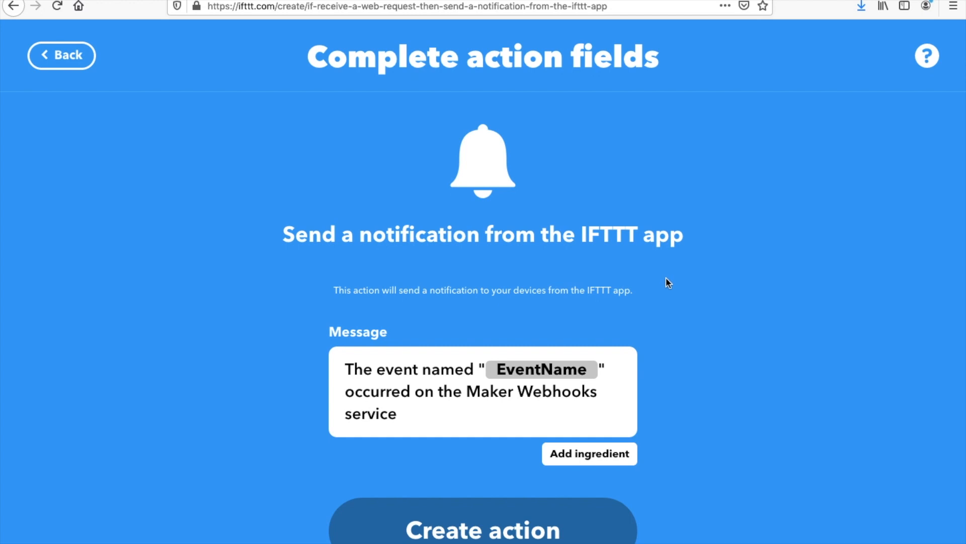
pyautogui.moveTo(685, 342)
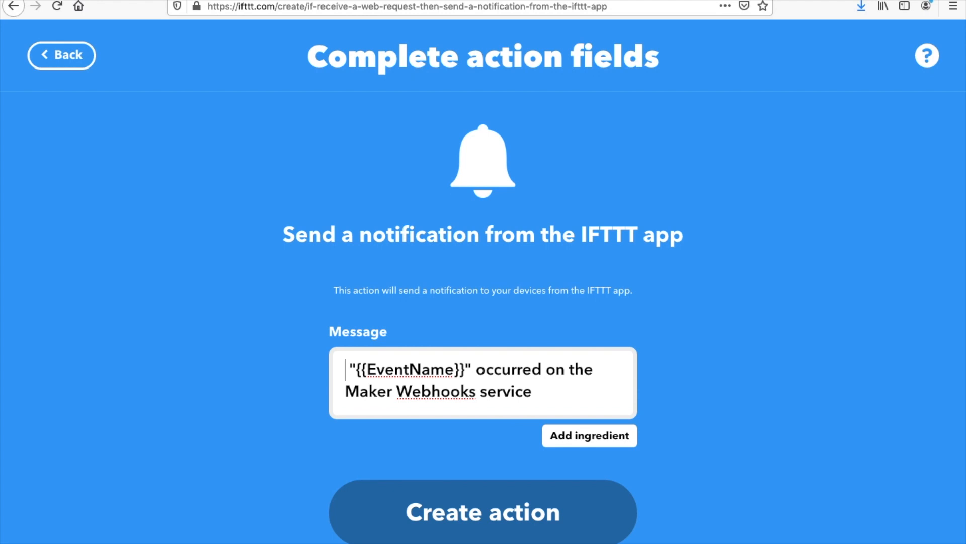
# Edit the notification message and create the Send a notification action.
pyautogui.click(397, 370)
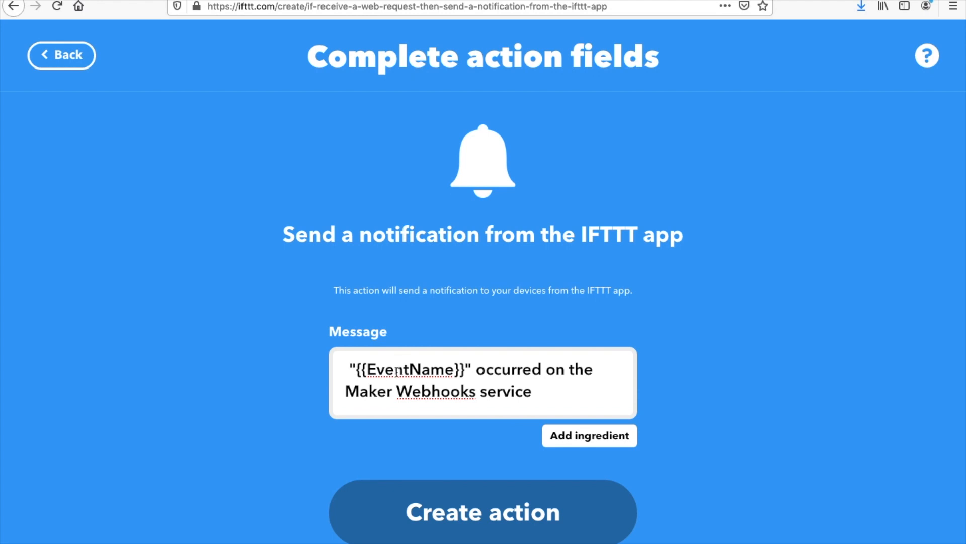
pyautogui.click(482, 510)
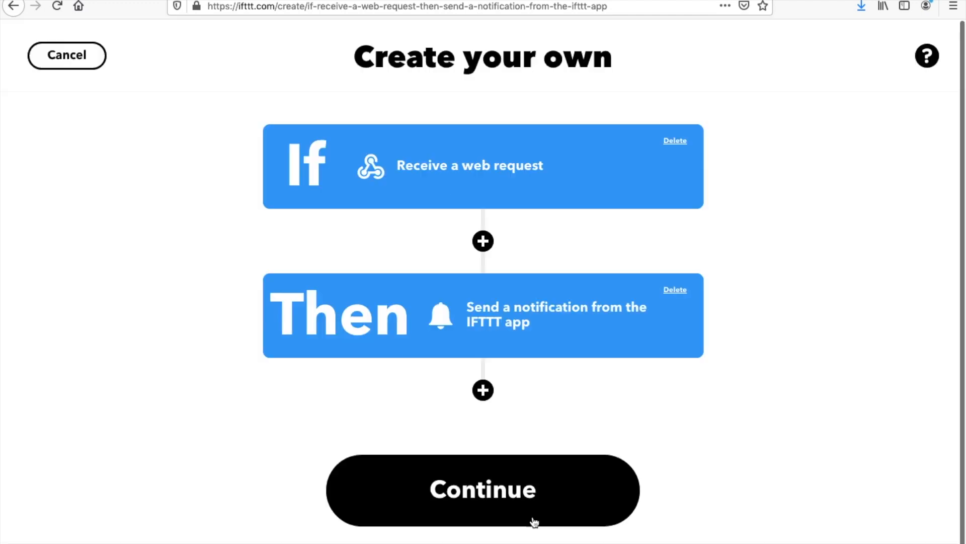
pyautogui.moveTo(732, 298)
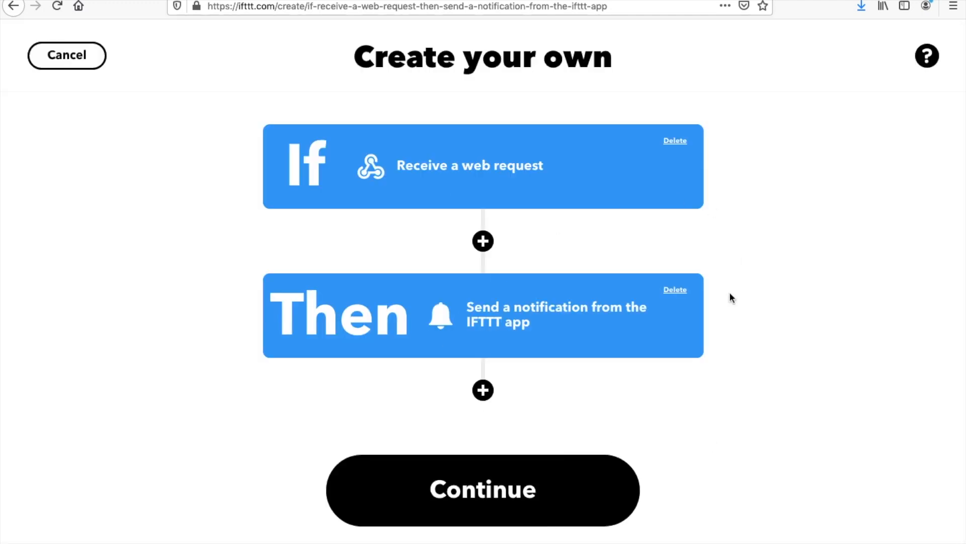
# Review and finish the applet, then dismiss the phone number prompt.
pyautogui.click(482, 489)
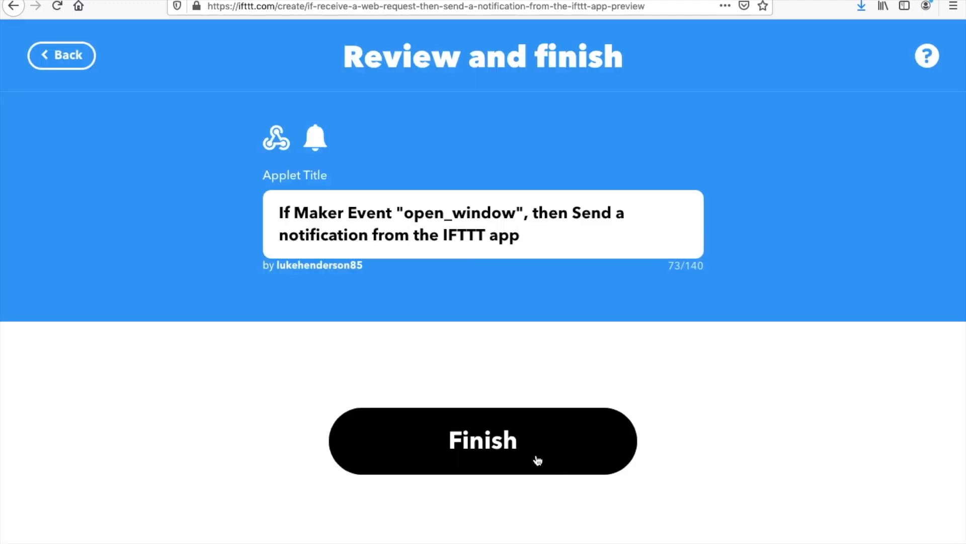
pyautogui.click(482, 440)
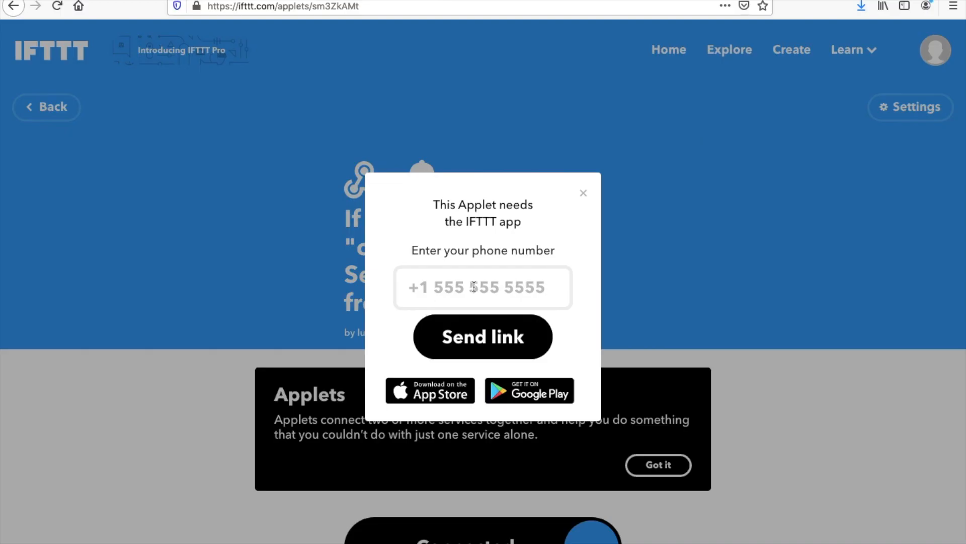
pyautogui.moveTo(500, 242)
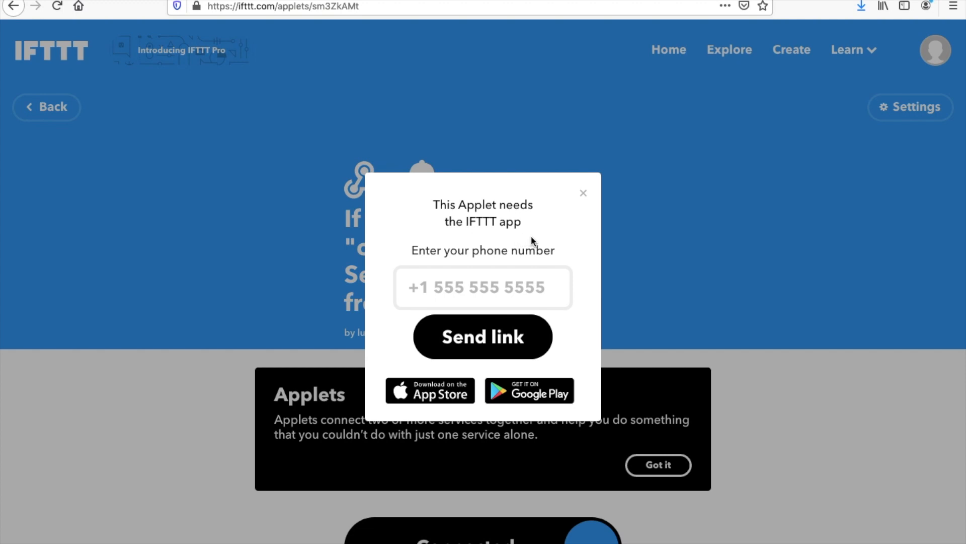
pyautogui.click(581, 192)
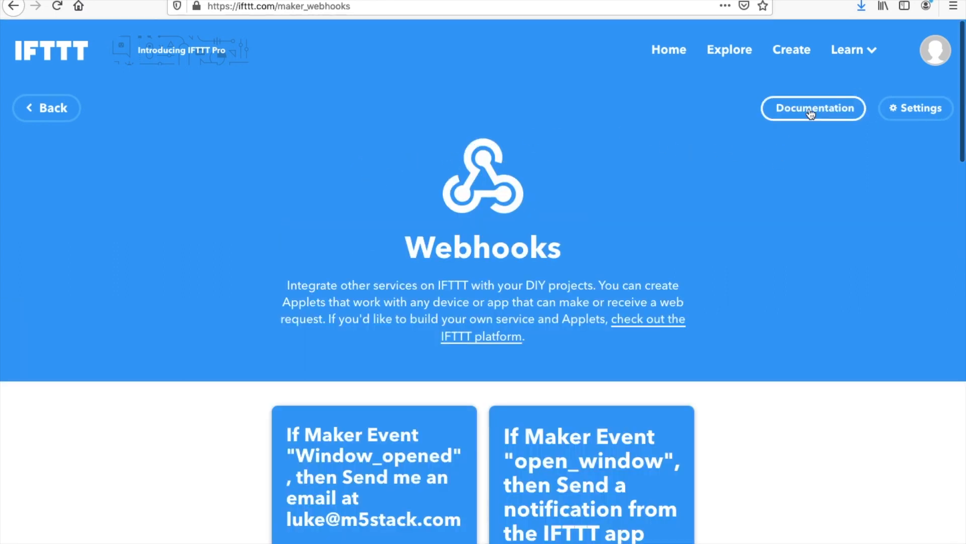
# View the Webhooks documentation and fill open_window into the trigger URL's event field.
pyautogui.click(812, 107)
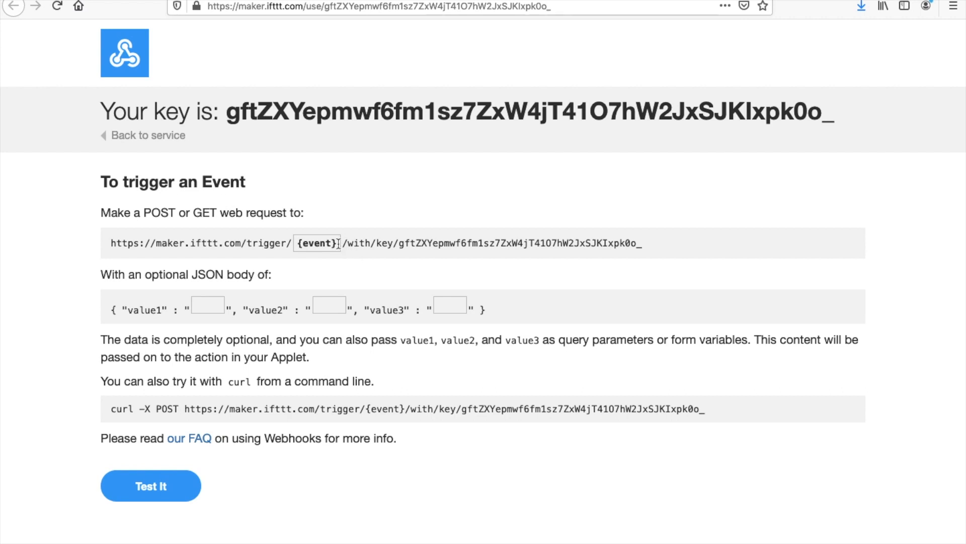
pyautogui.write('open')
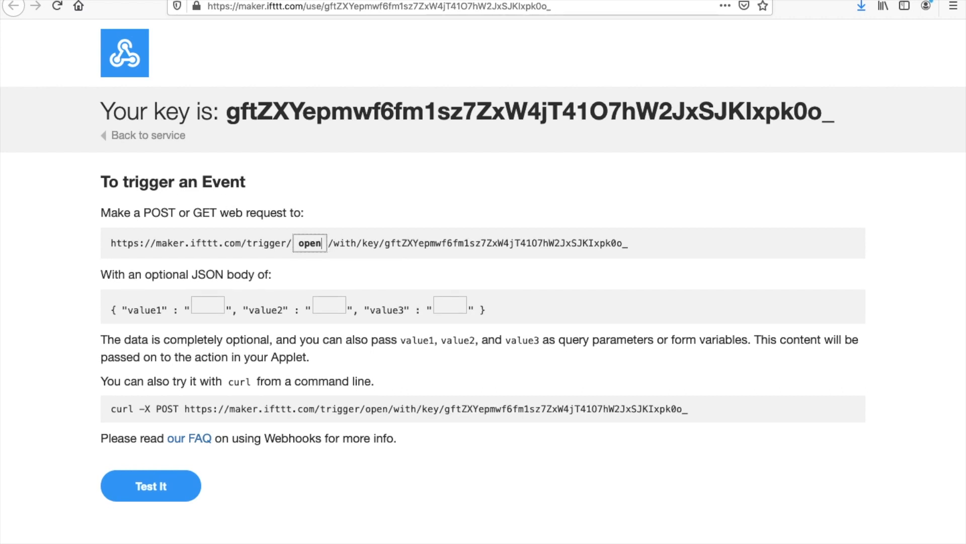
pyautogui.write('_windo')
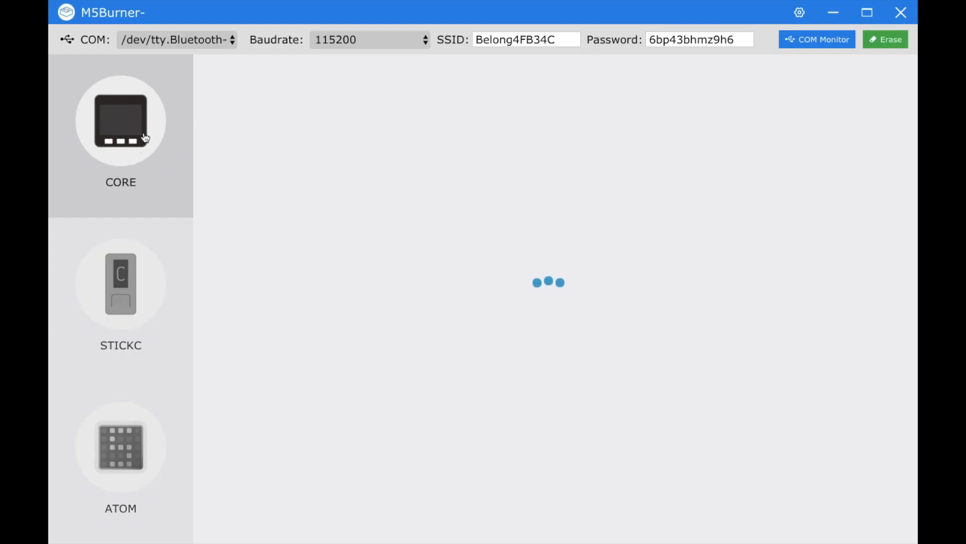
# Load the firmware list for the CORE device in M5Burner.
pyautogui.click(120, 121)
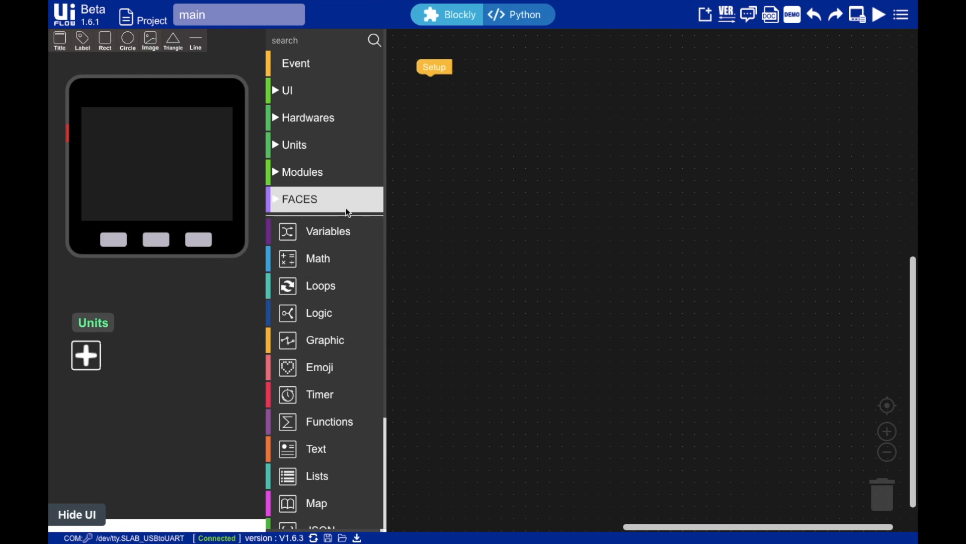
pyautogui.scroll(-3)
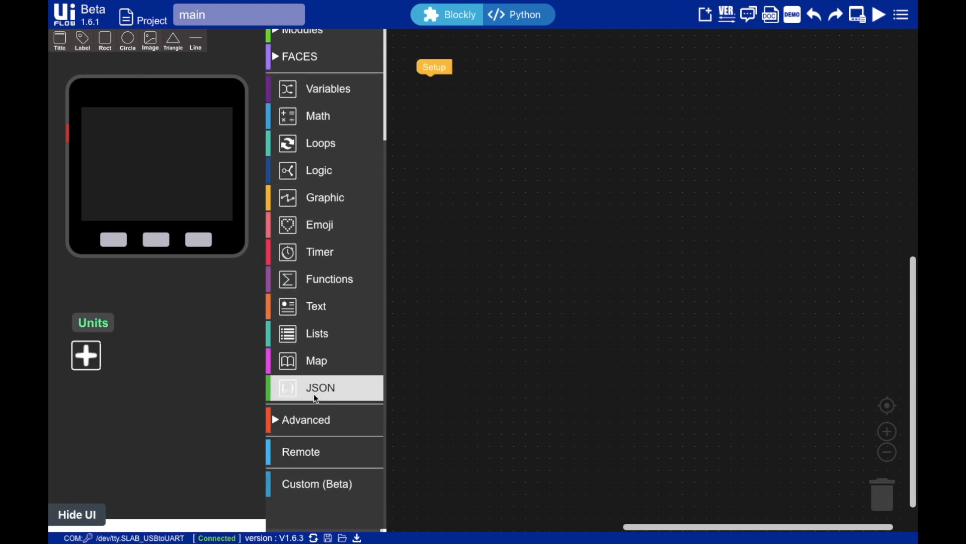
pyautogui.click(305, 418)
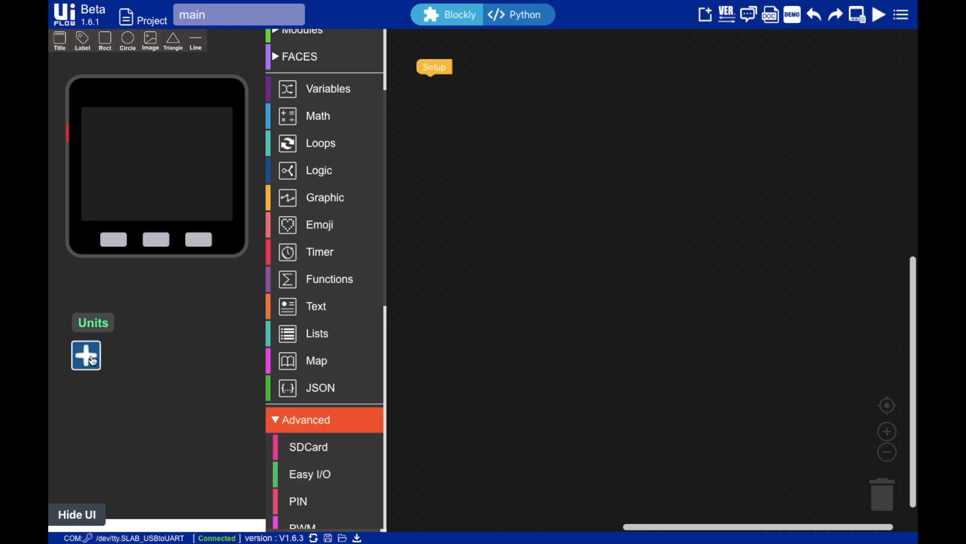
pyautogui.click(86, 356)
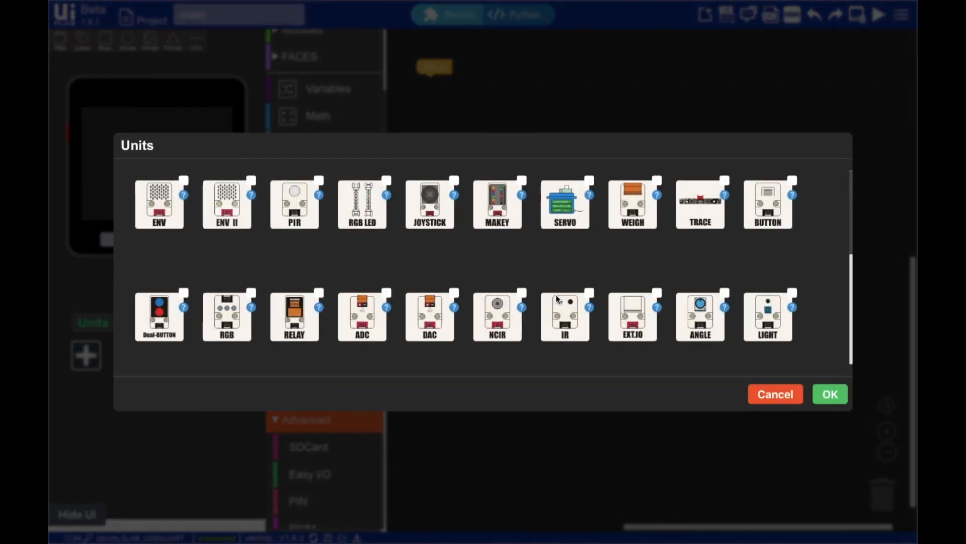
pyautogui.scroll(-3)
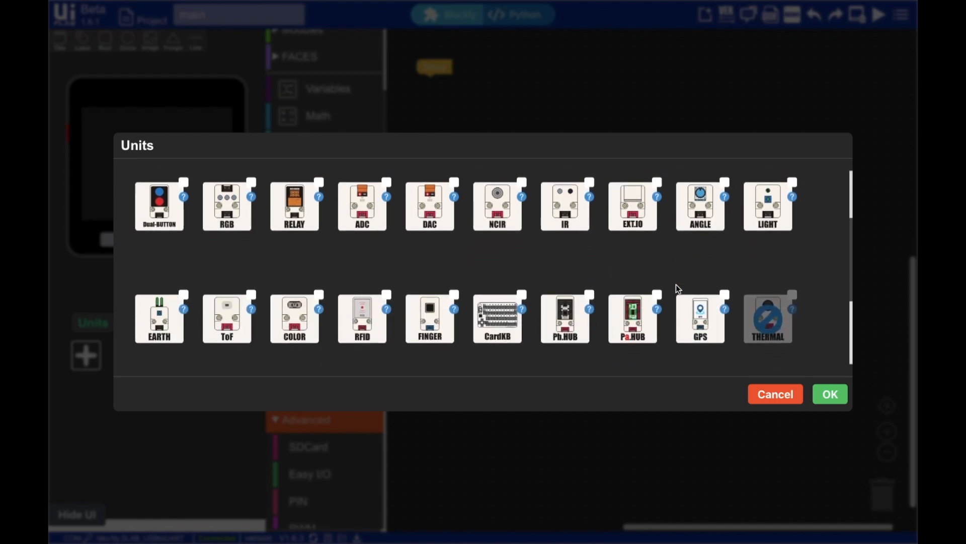
pyautogui.scroll(-3)
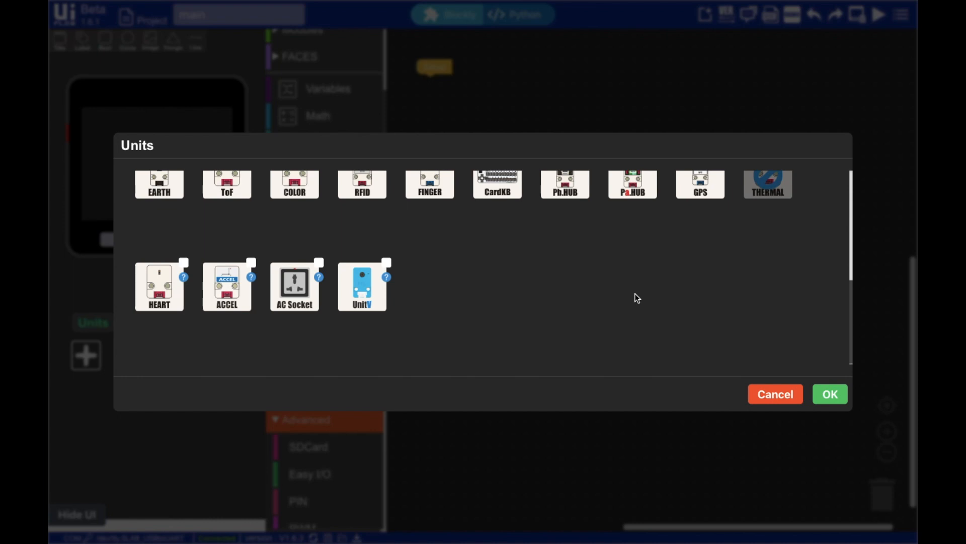
pyautogui.moveTo(420, 331)
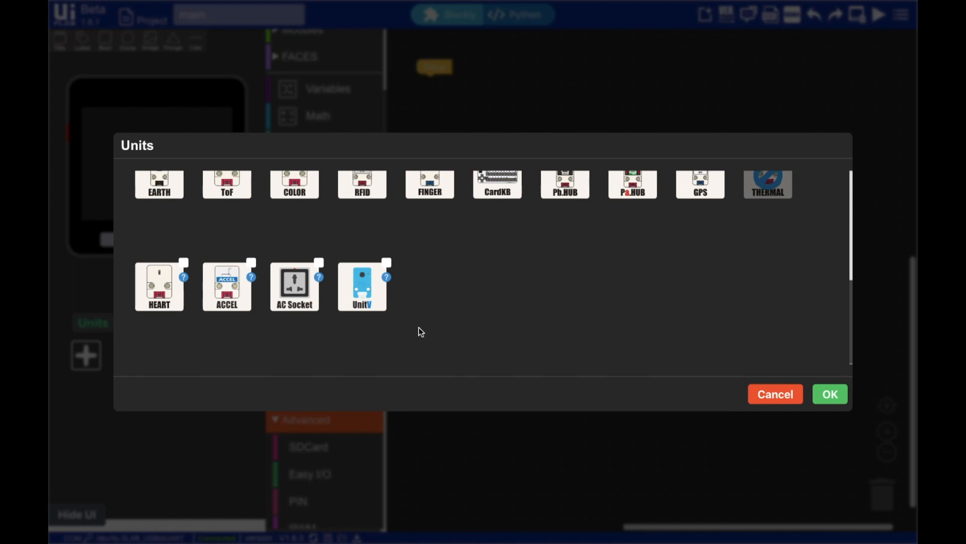
pyautogui.moveTo(507, 302)
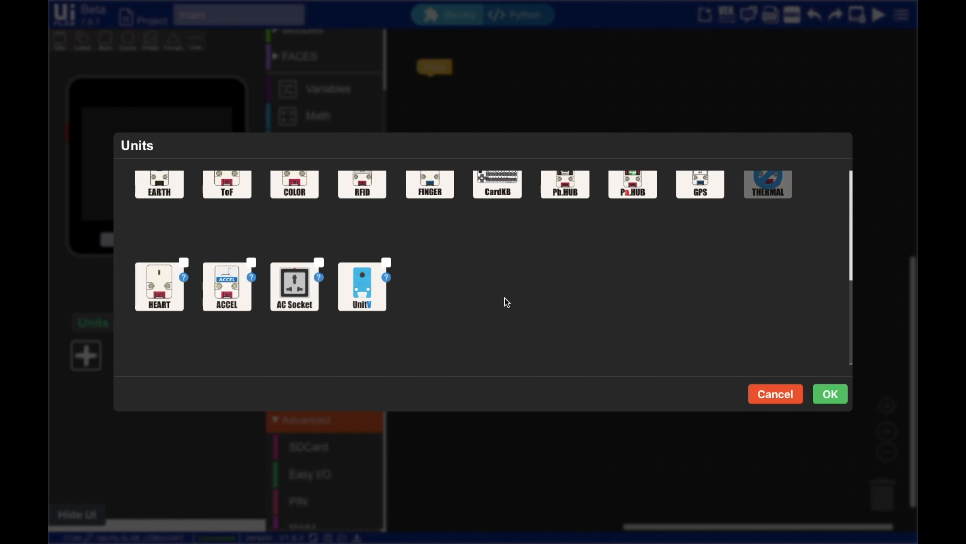
pyautogui.moveTo(842, 357)
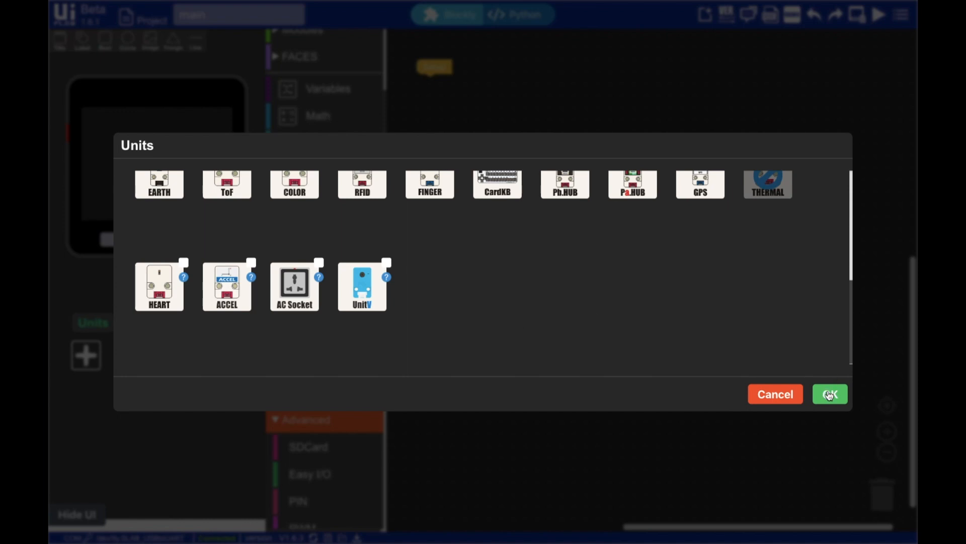
pyautogui.click(830, 394)
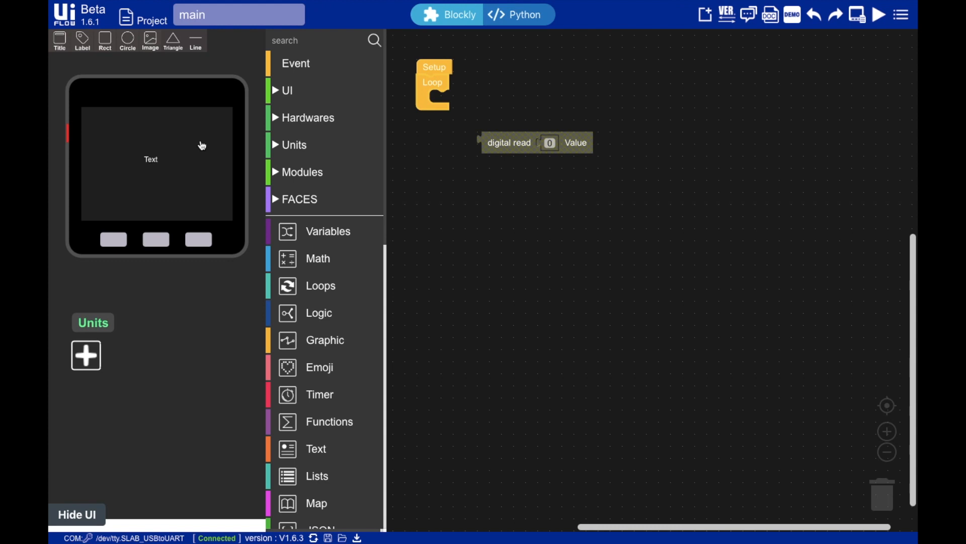
# Have label0 show a digital read of pin 36 in the loop.
pyautogui.click(287, 90)
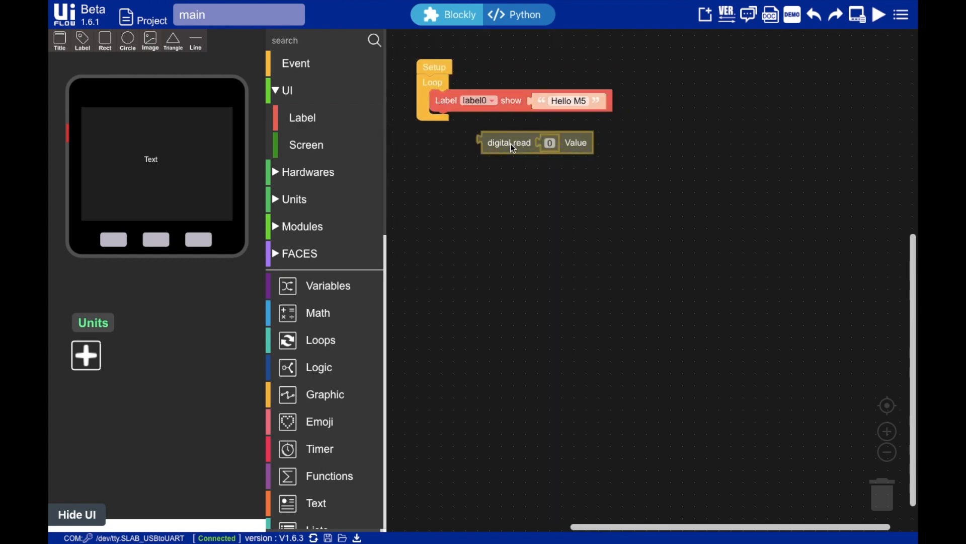
pyautogui.moveTo(508, 141); pyautogui.dragTo(558, 104)
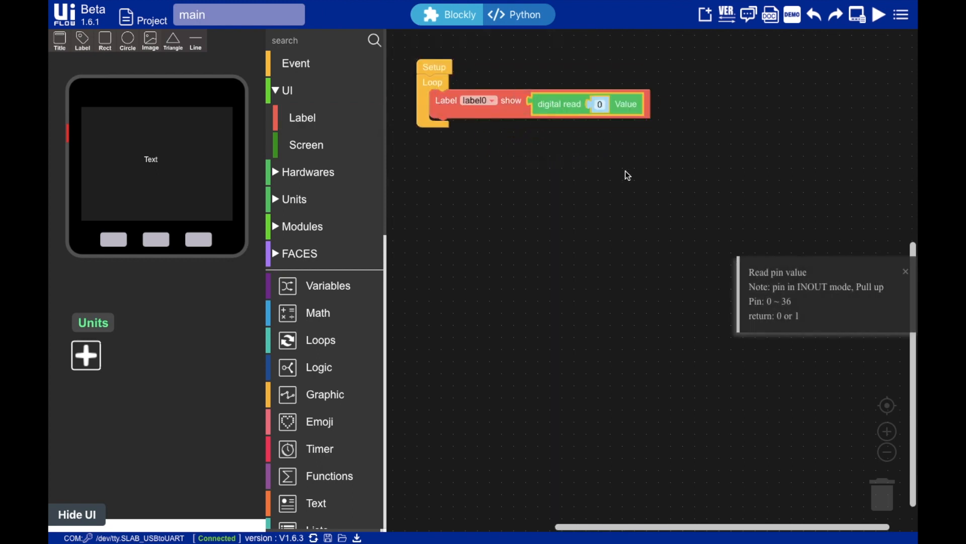
pyautogui.moveTo(733, 220)
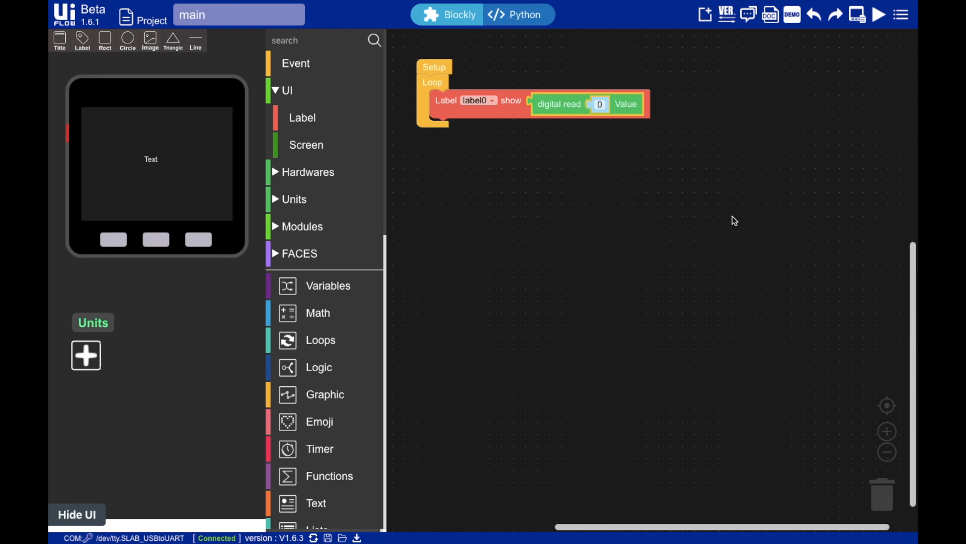
pyautogui.moveTo(639, 182)
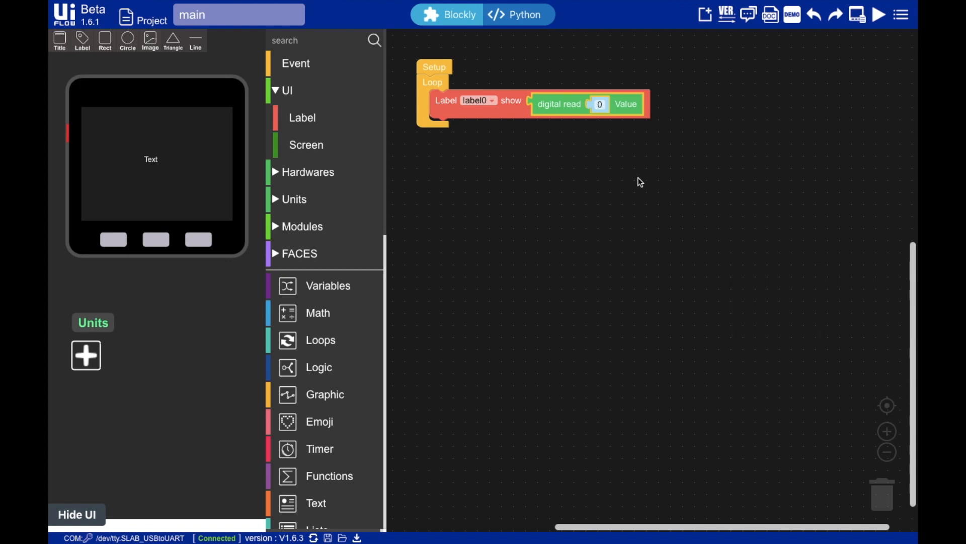
pyautogui.moveTo(607, 153)
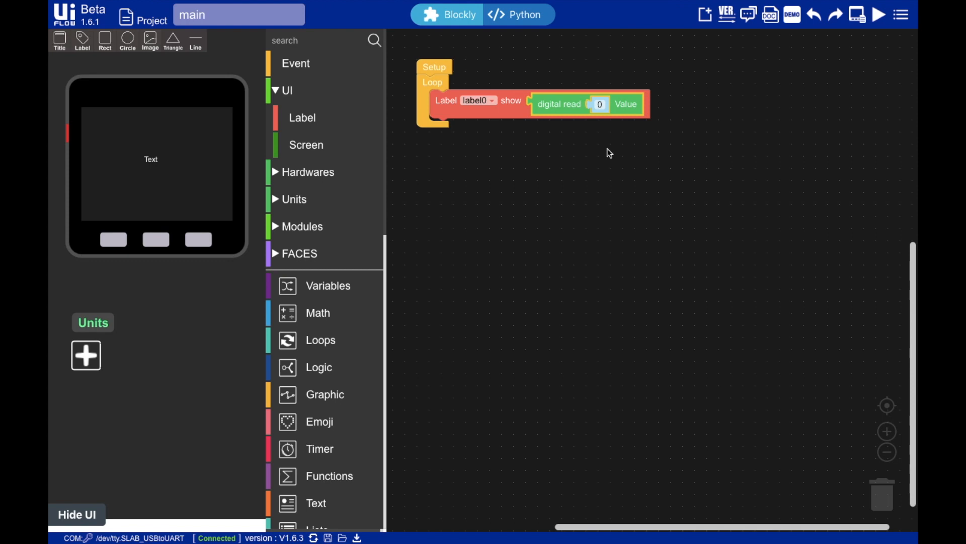
pyautogui.moveTo(586, 168)
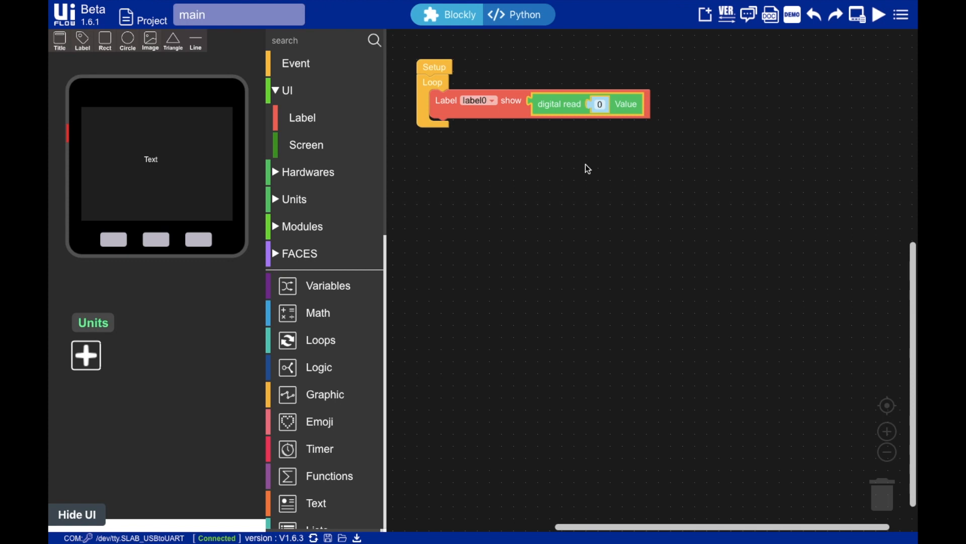
pyautogui.moveTo(607, 171)
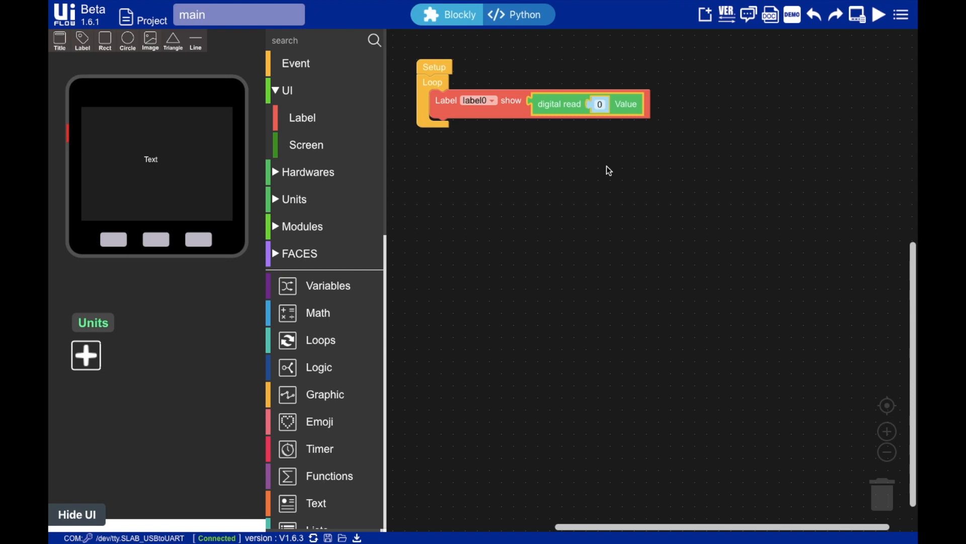
pyautogui.moveTo(648, 174)
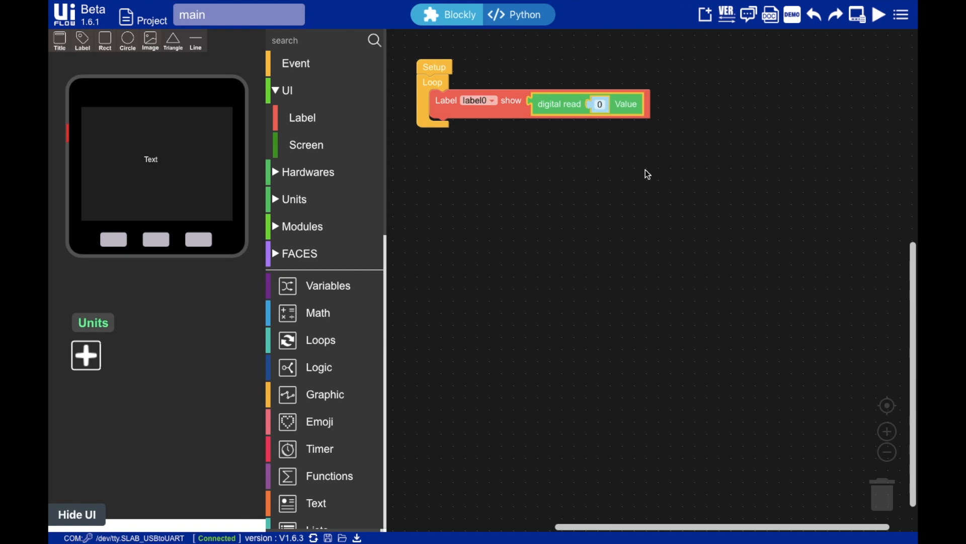
pyautogui.moveTo(605, 179)
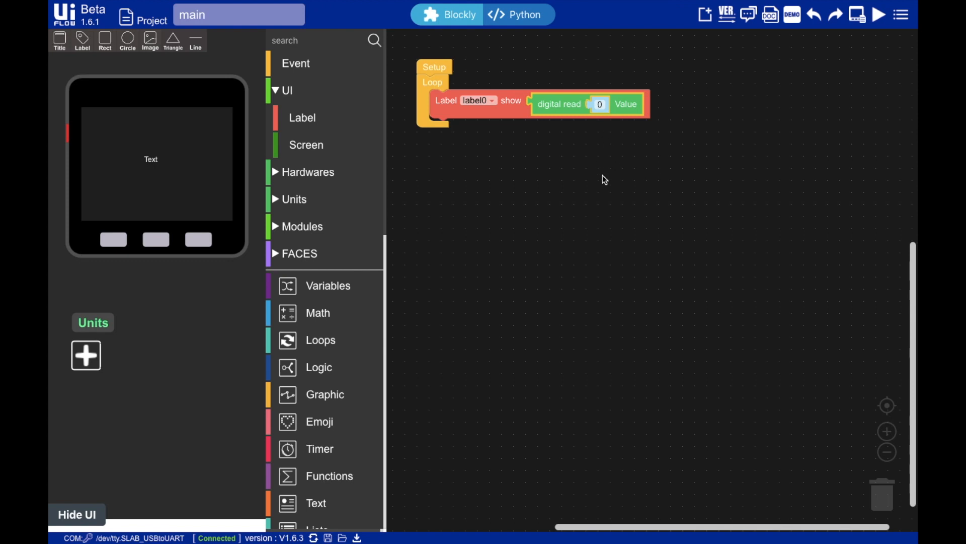
pyautogui.moveTo(613, 199)
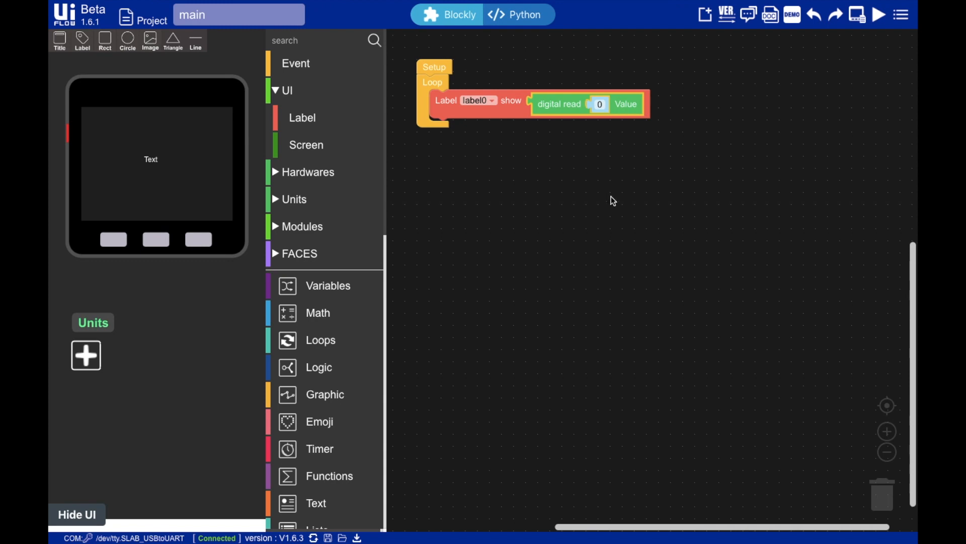
pyautogui.write('36')
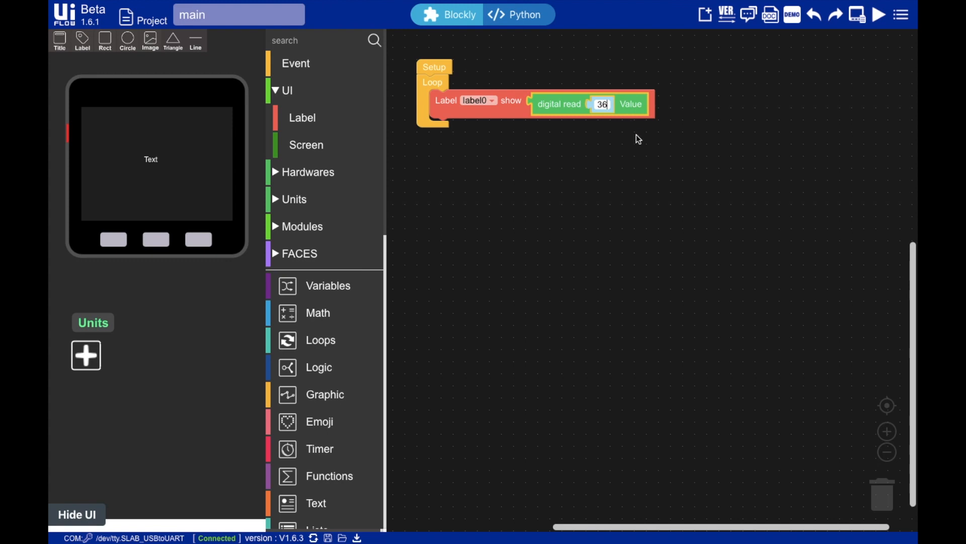
pyautogui.moveTo(639, 141)
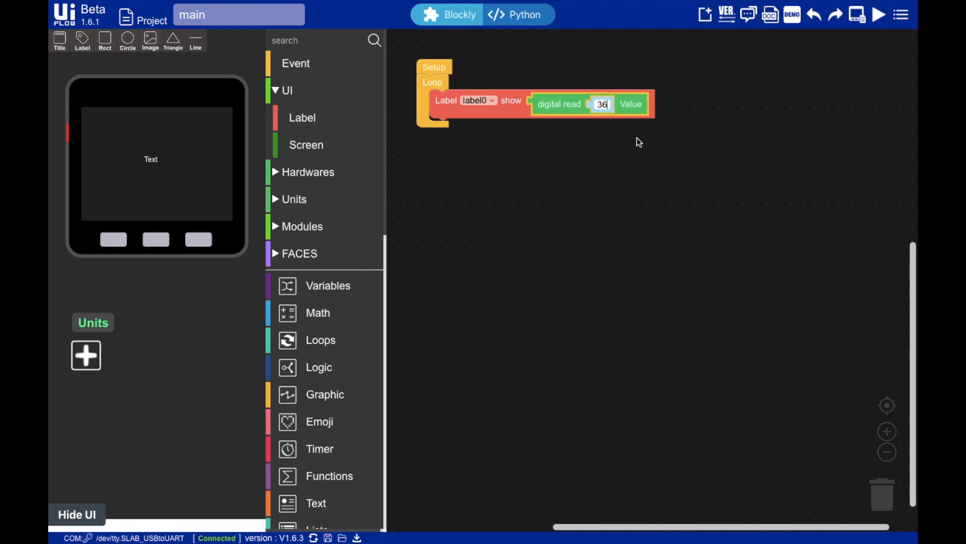
pyautogui.moveTo(628, 146)
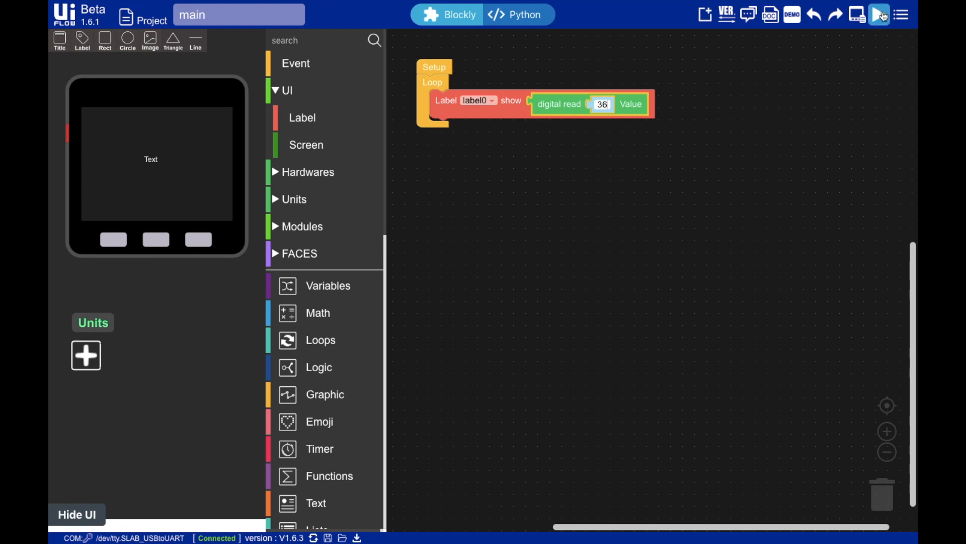
pyautogui.click(881, 15)
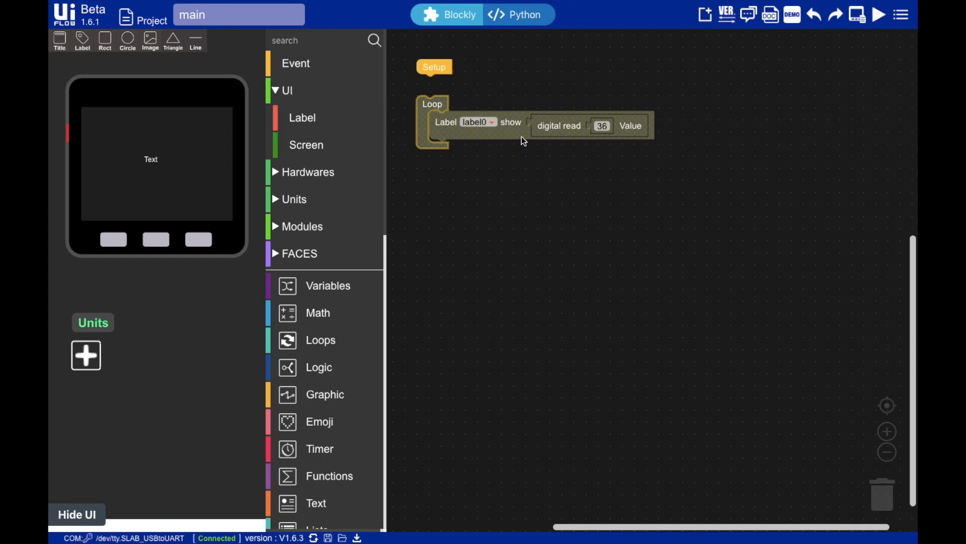
pyautogui.moveTo(423, 111)
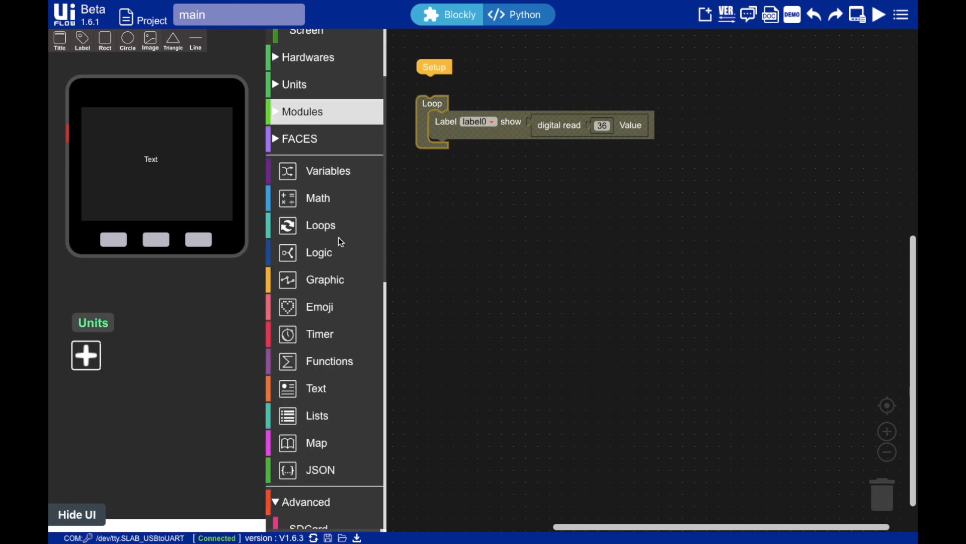
# Add a Connect to Wi-Fi block in Setup with SSID 'myaccesspoint' and password 'password'.
pyautogui.scroll(-3)
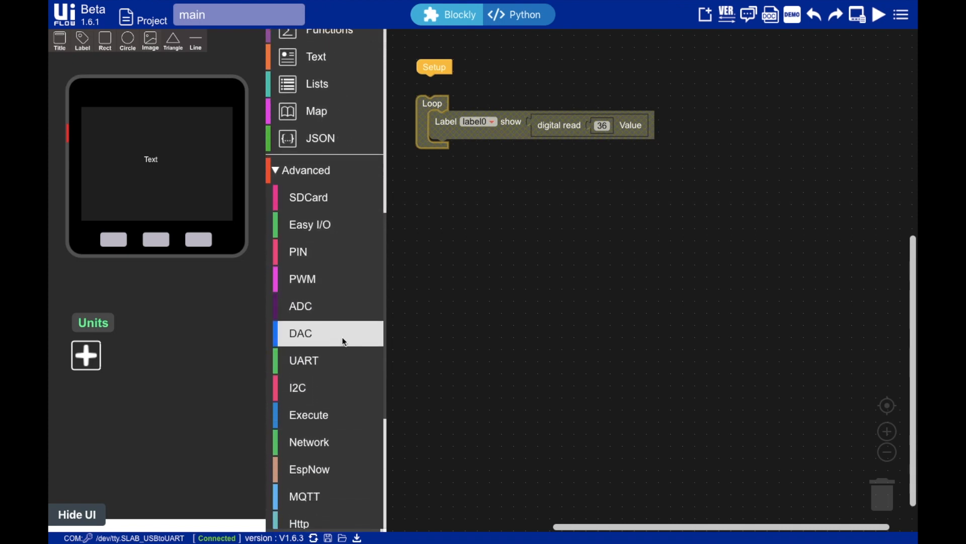
pyautogui.click(309, 220)
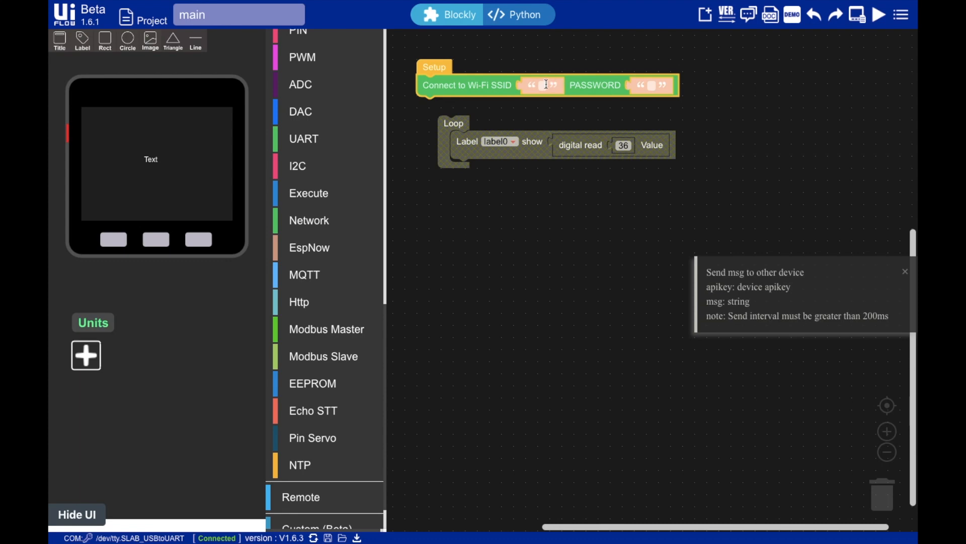
pyautogui.write('myaccesspoint')
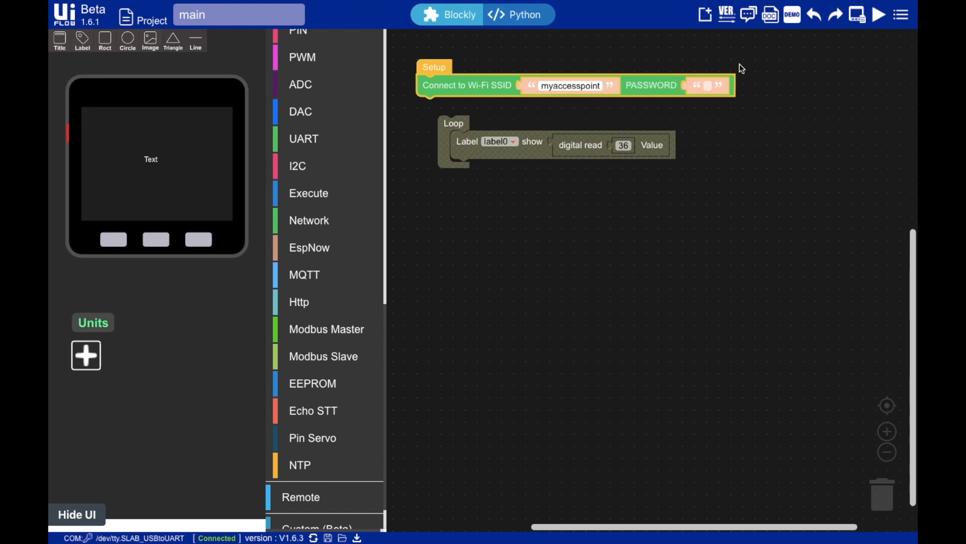
pyautogui.click(705, 85)
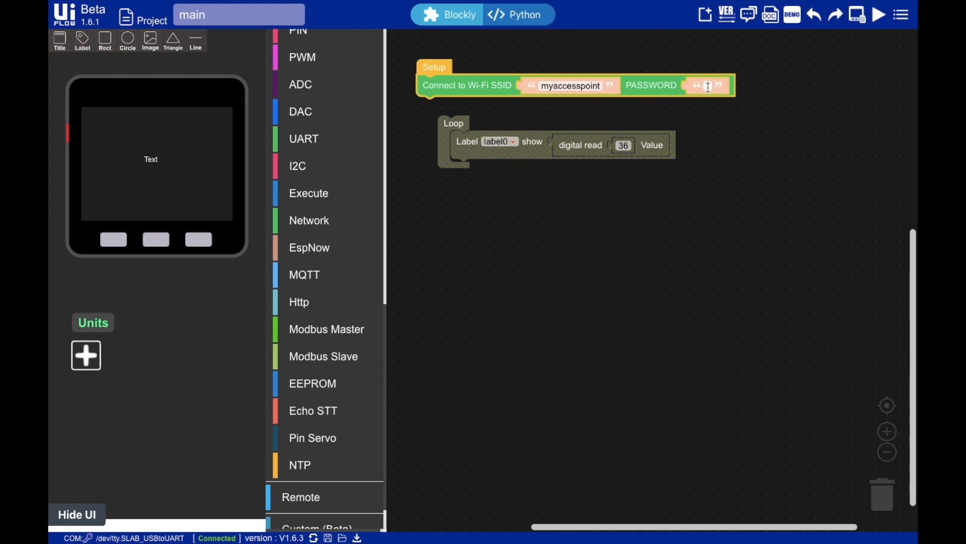
pyautogui.write('password')
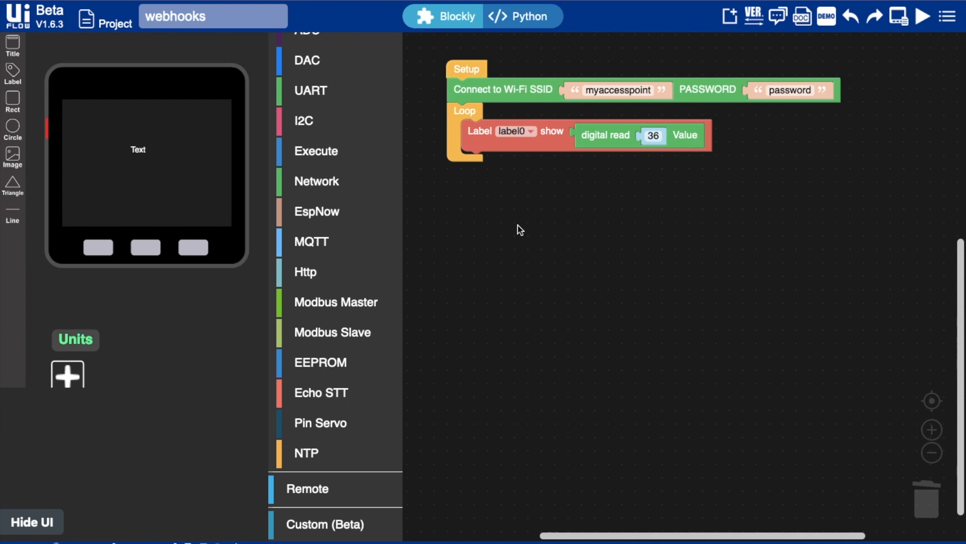
pyautogui.moveTo(423, 252)
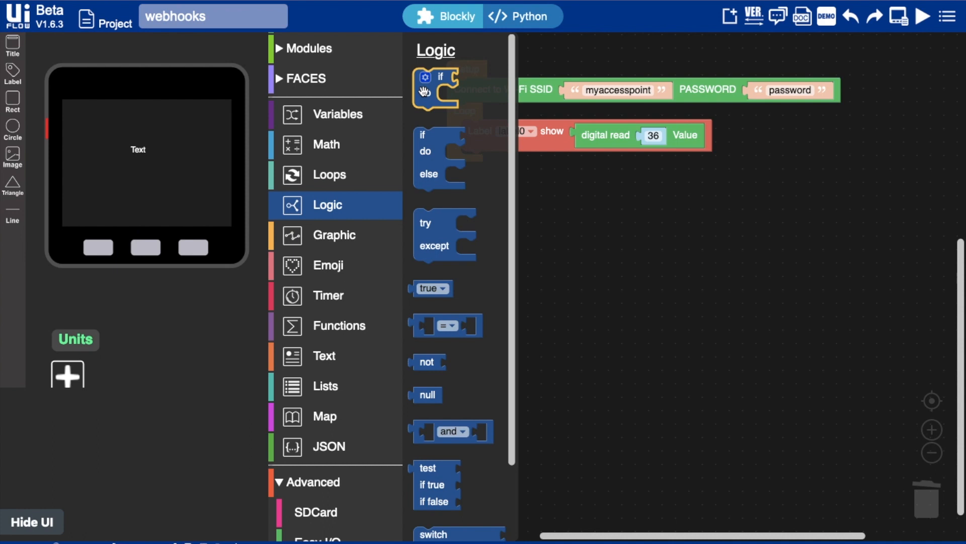
# Place an if block in Loop comparing digital read of pin 36 to 1.
pyautogui.moveTo(434, 86); pyautogui.dragTo(558, 185)
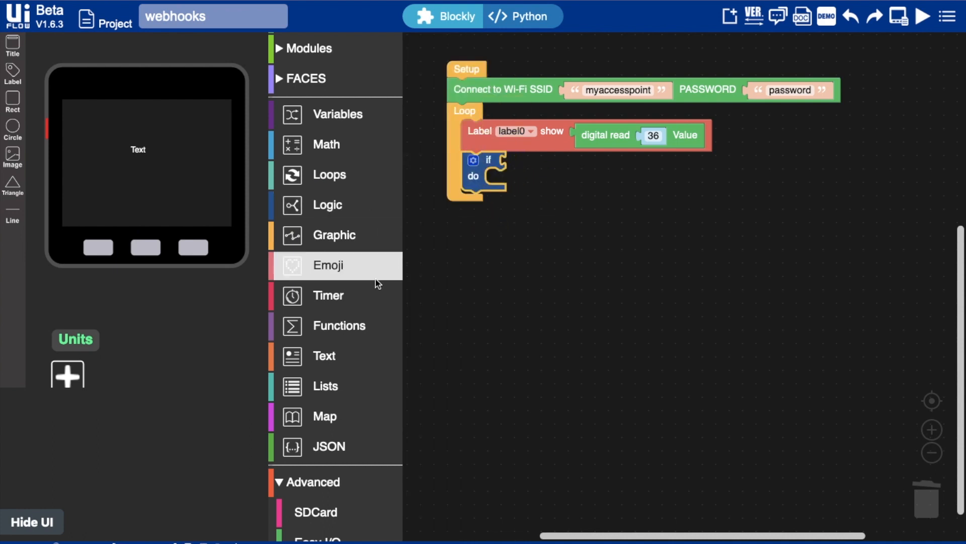
pyautogui.click(327, 204)
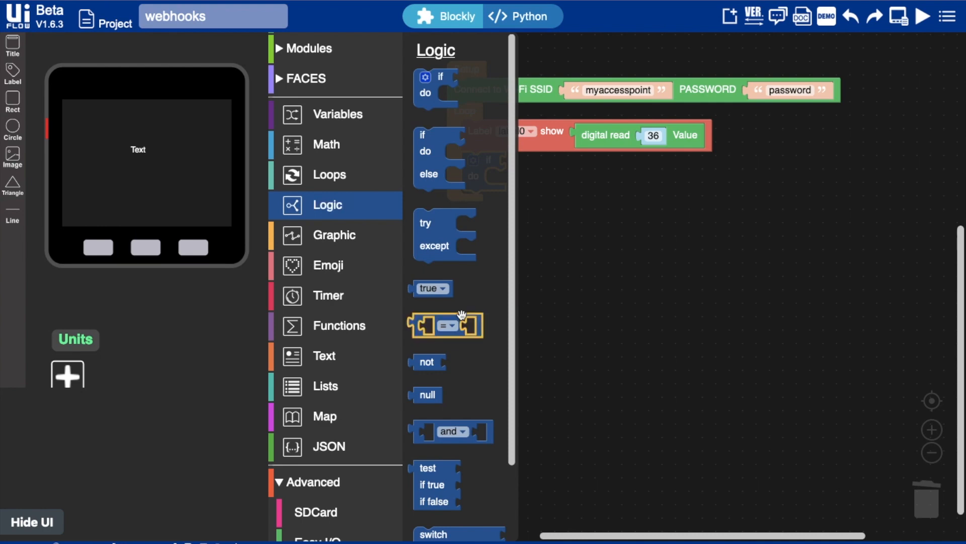
pyautogui.moveTo(446, 325); pyautogui.dragTo(543, 163)
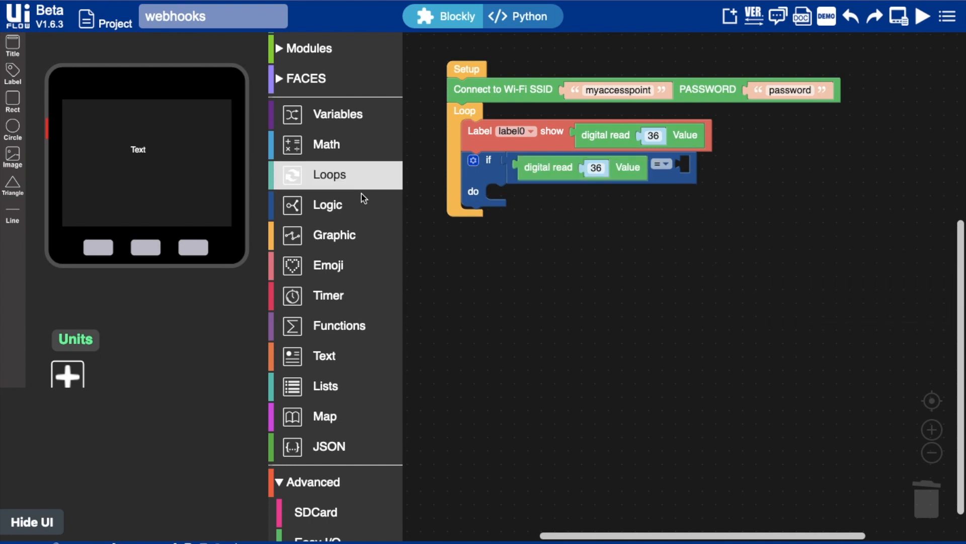
pyautogui.click(327, 144)
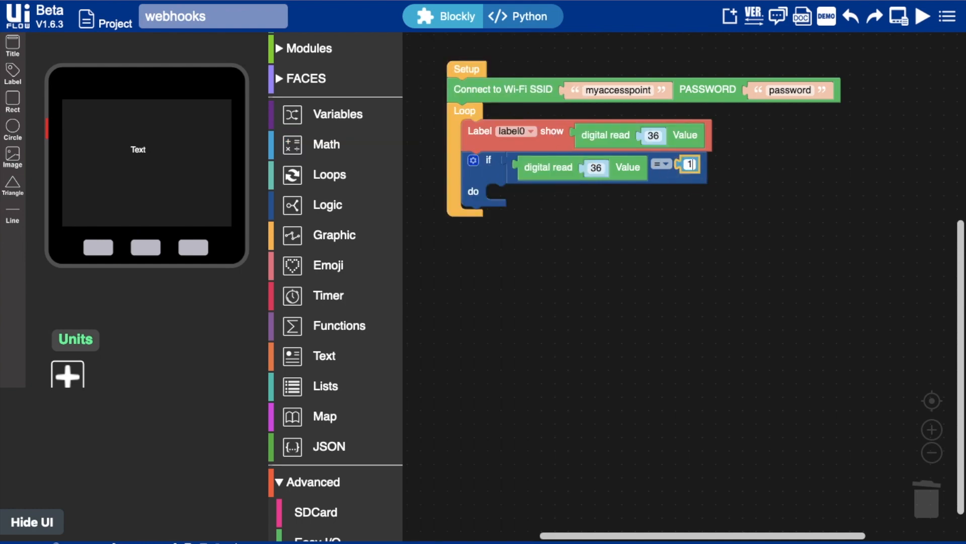
pyautogui.moveTo(377, 281)
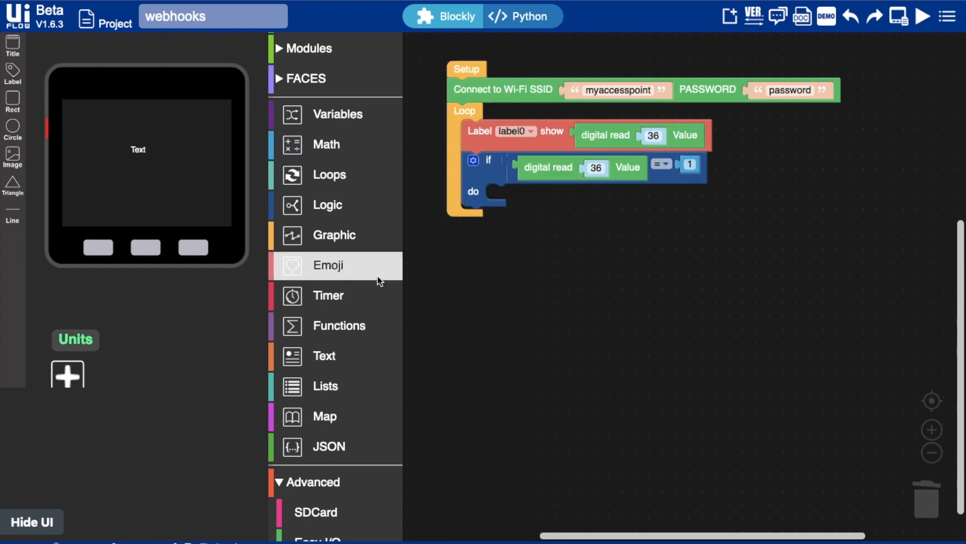
# Put an Http Request block in the if branch using GET with the IFTTT open_window webhook URL.
pyautogui.scroll(-3)
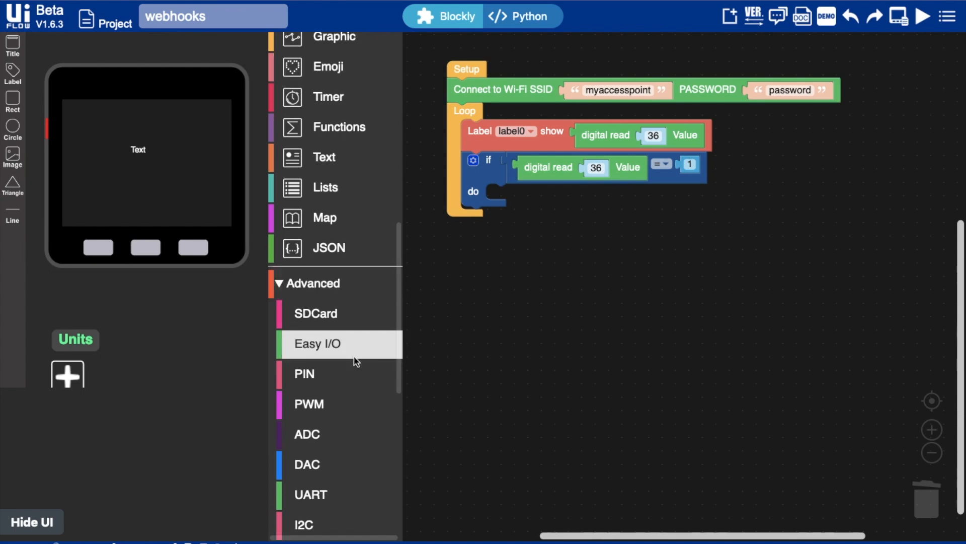
pyautogui.moveTo(545, 377)
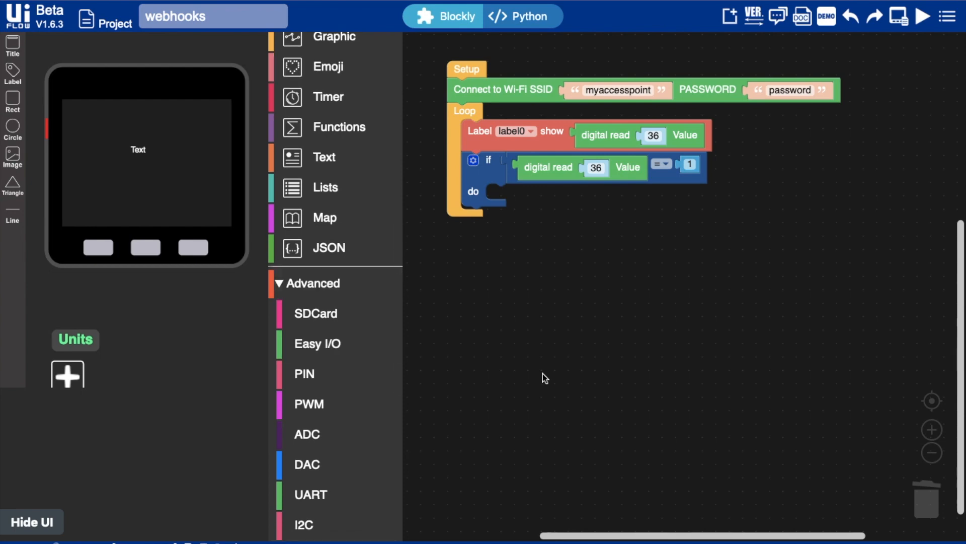
pyautogui.scroll(-3)
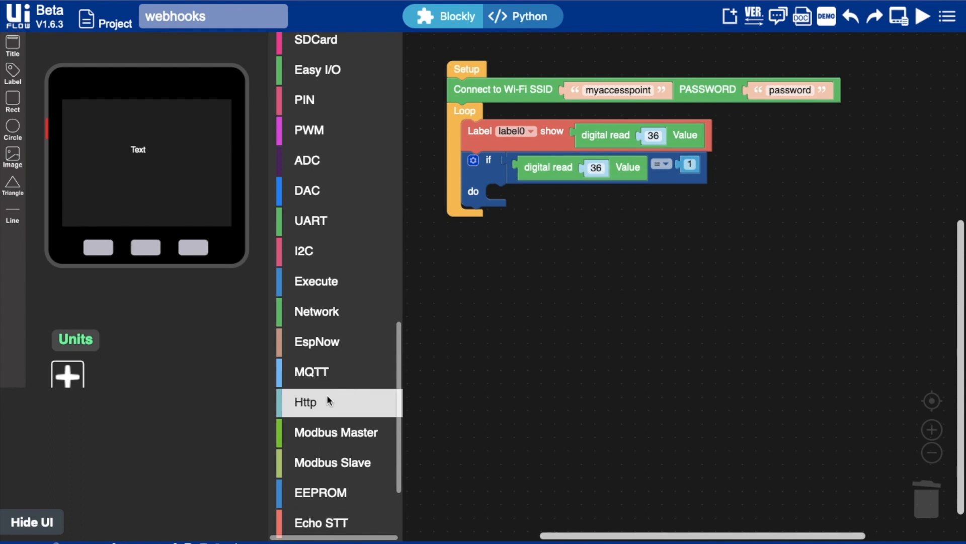
pyautogui.click(305, 402)
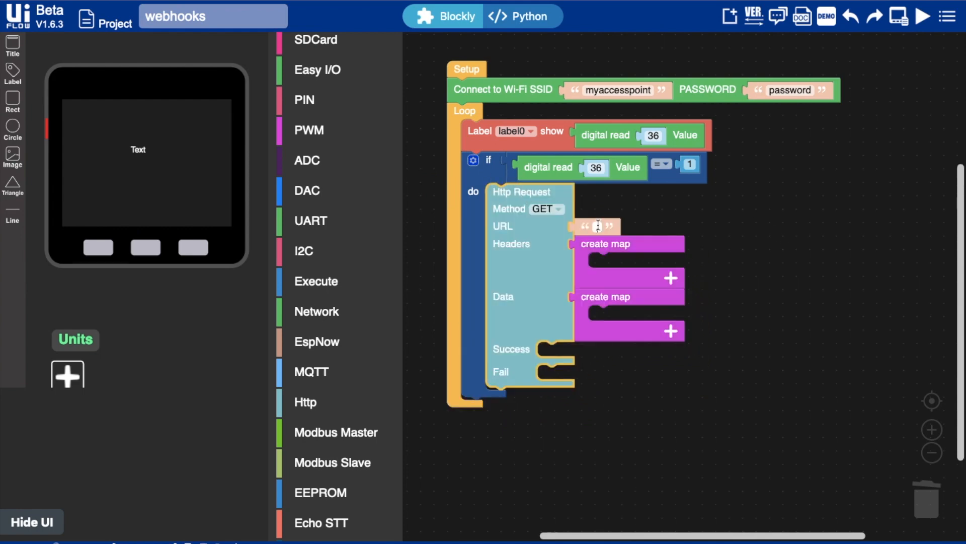
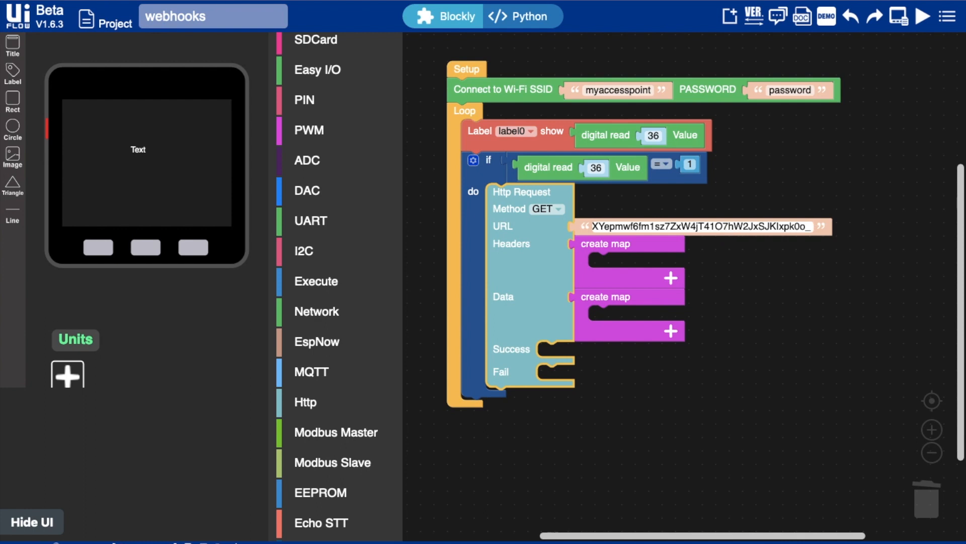
pyautogui.click(696, 226)
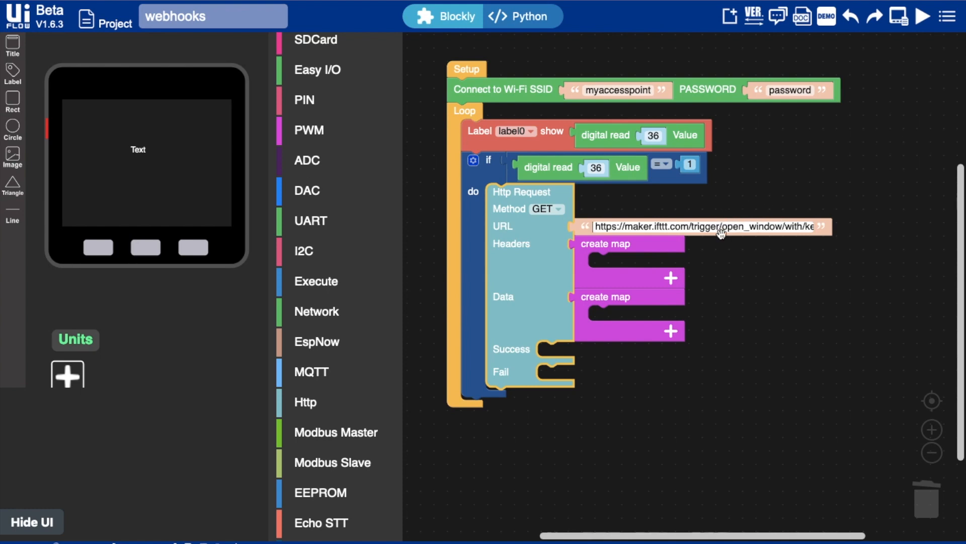
pyautogui.moveTo(781, 220)
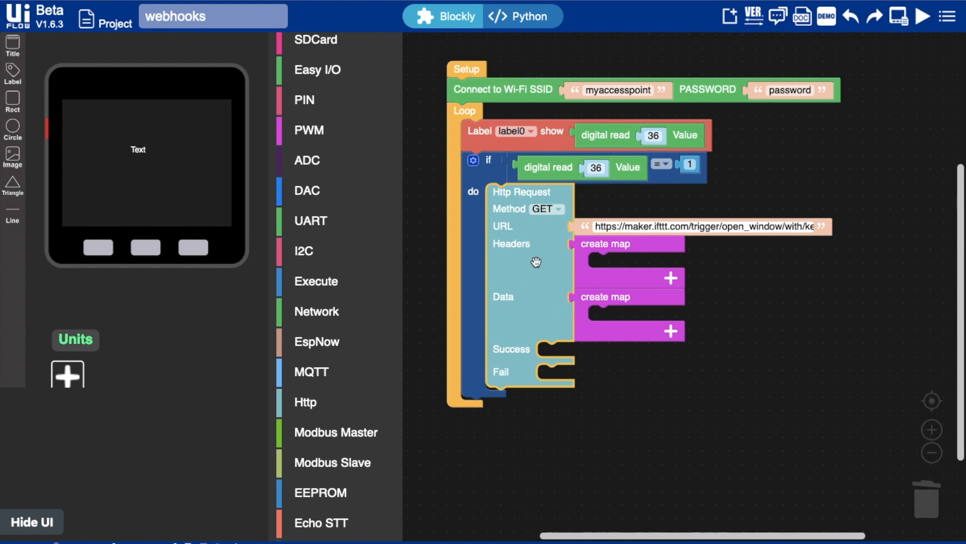
pyautogui.moveTo(648, 271)
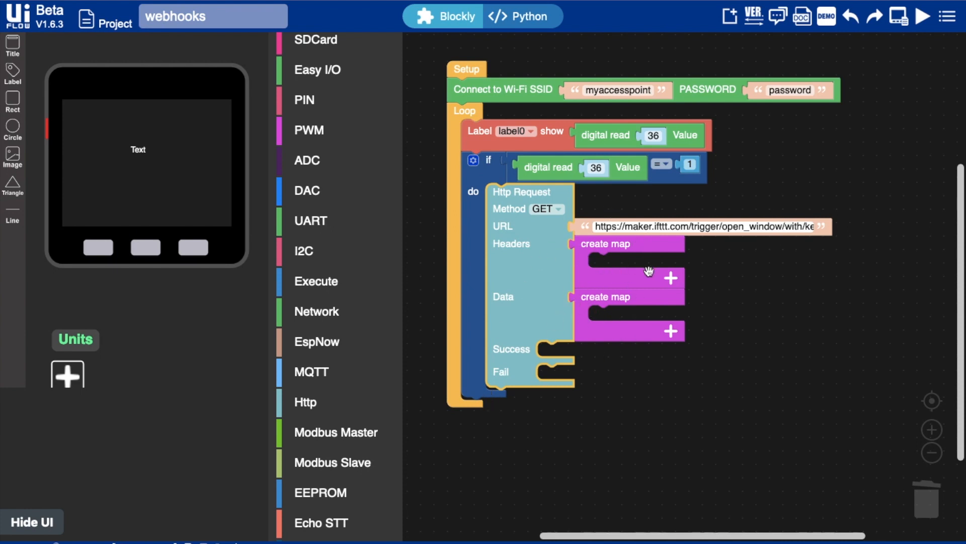
pyautogui.moveTo(659, 264)
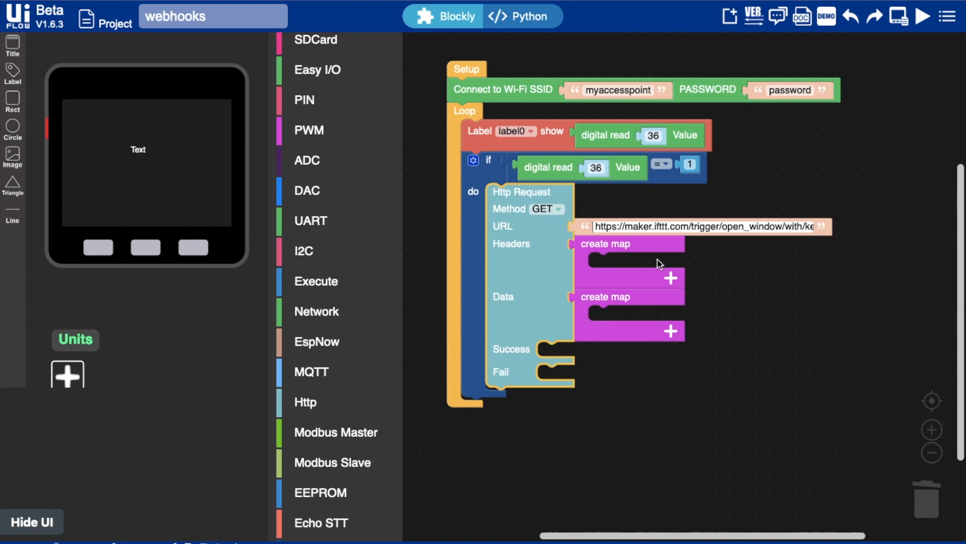
pyautogui.moveTo(743, 264)
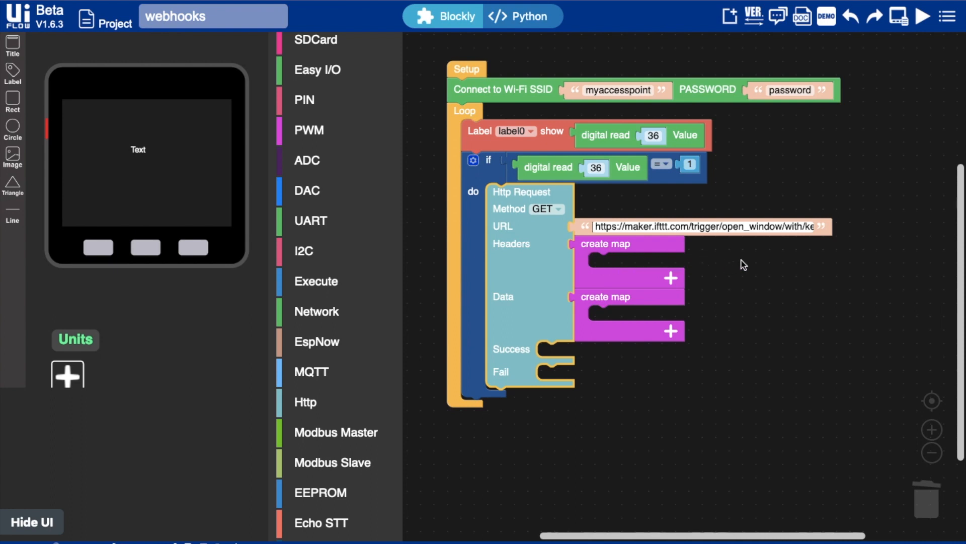
pyautogui.moveTo(656, 311)
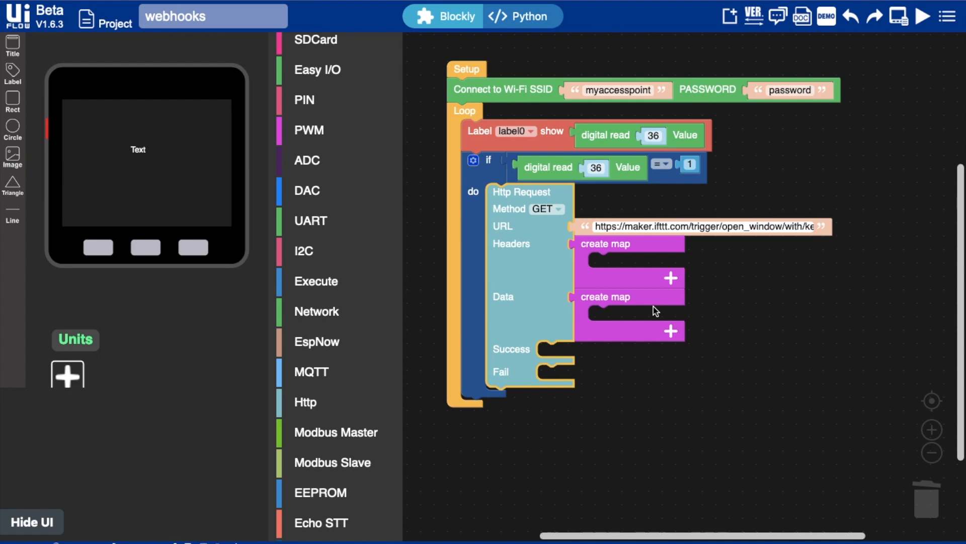
pyautogui.moveTo(585, 267)
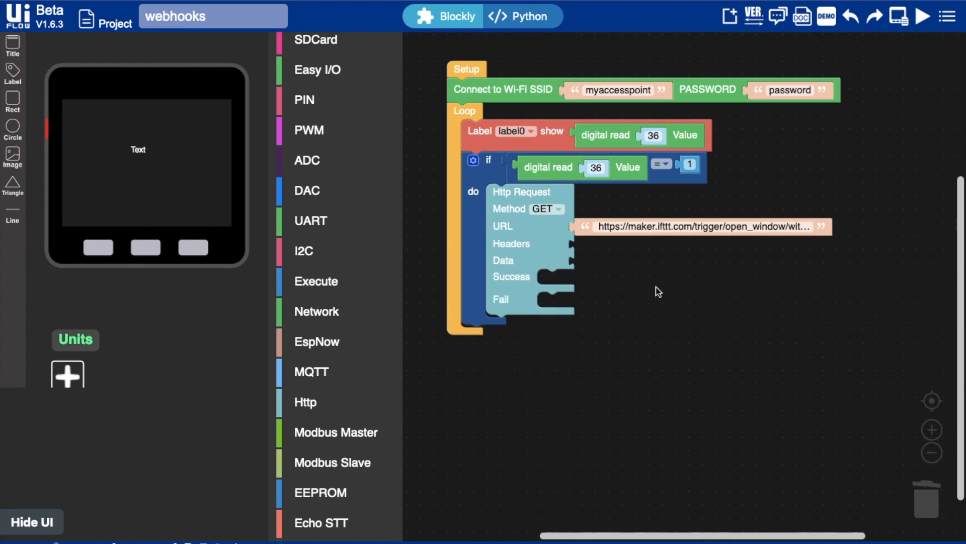
pyautogui.moveTo(568, 41)
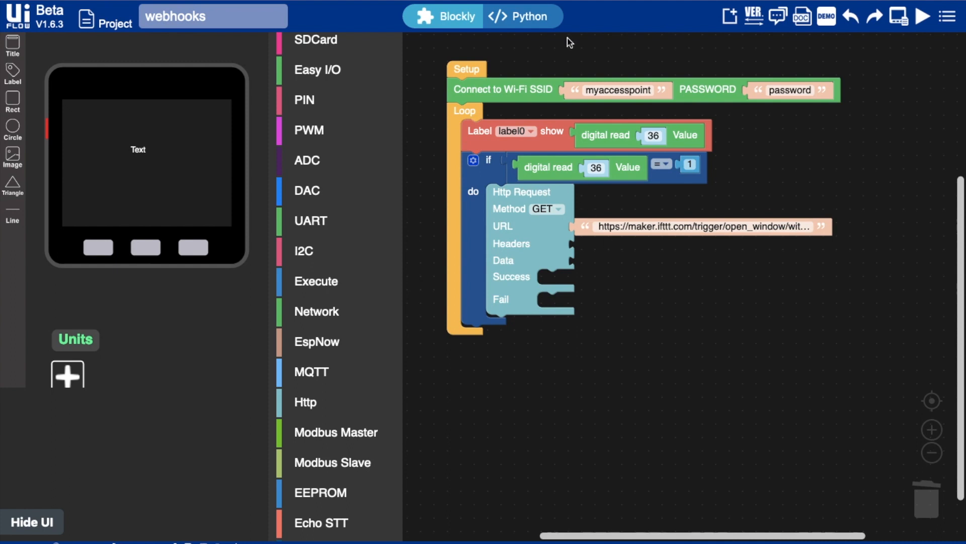
pyautogui.moveTo(558, 48)
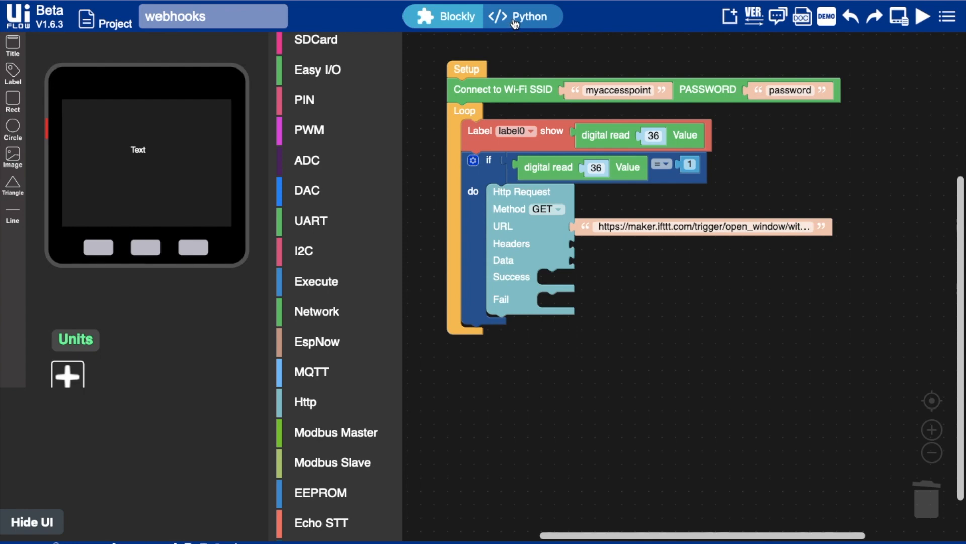
pyautogui.moveTo(592, 52)
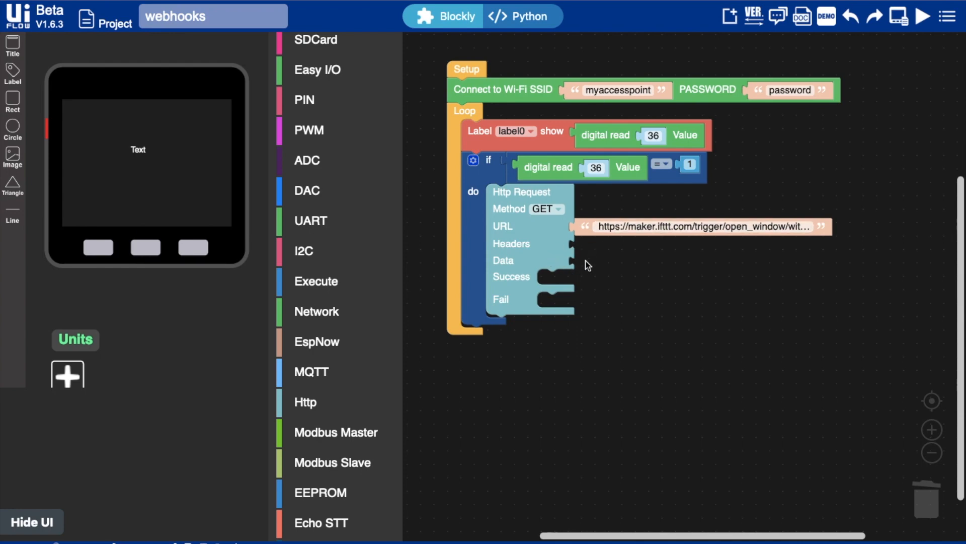
pyautogui.moveTo(584, 263)
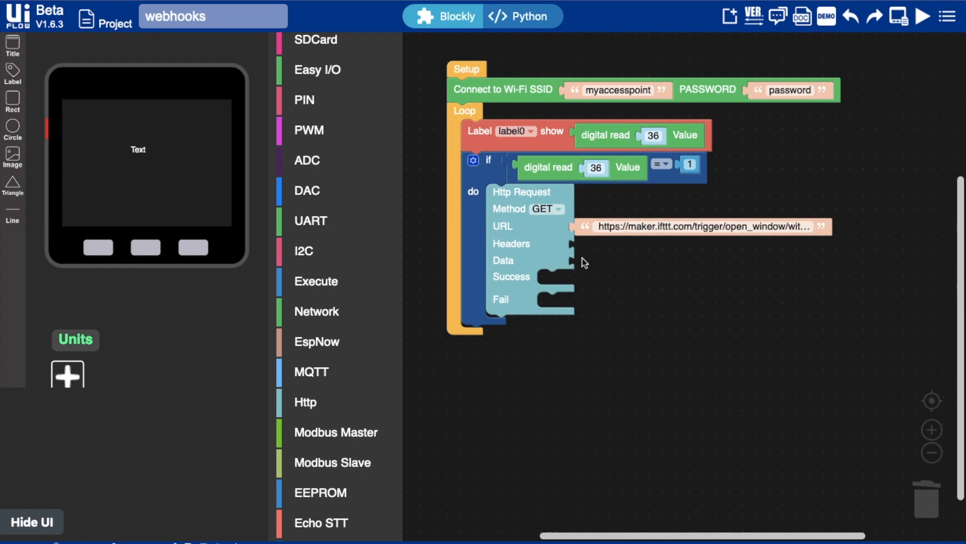
pyautogui.moveTo(540, 40)
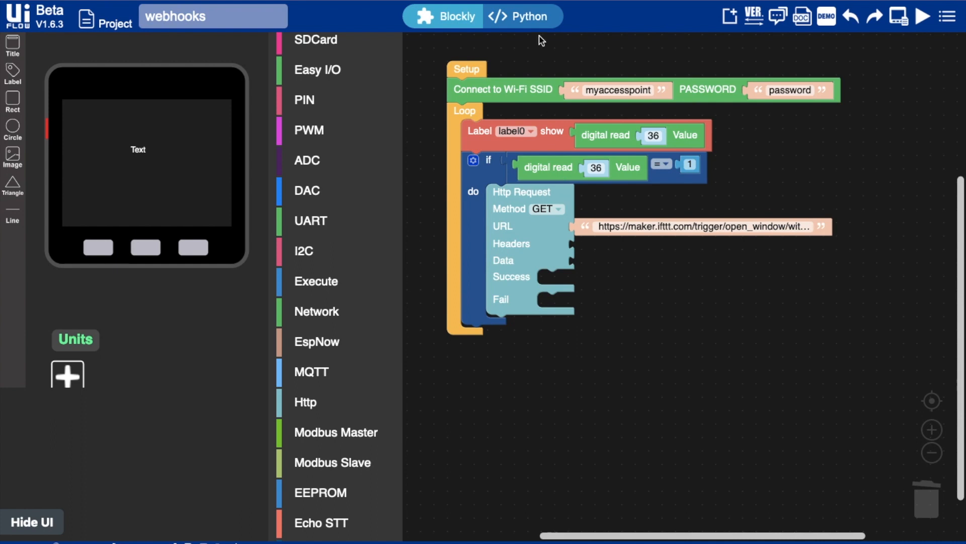
pyautogui.moveTo(512, 16)
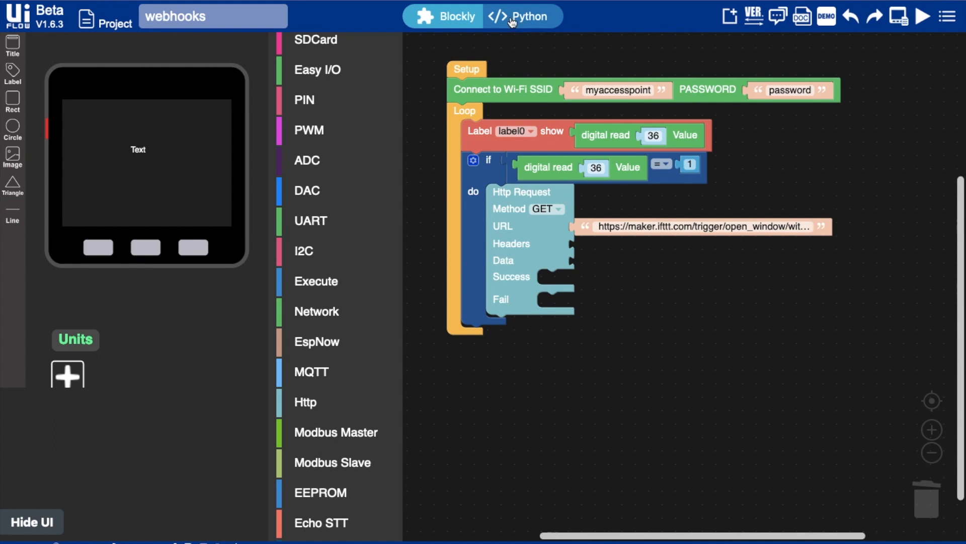
# Switch to Python view and simplify the webhook call to urequests.get without try/except.
pyautogui.click(521, 16)
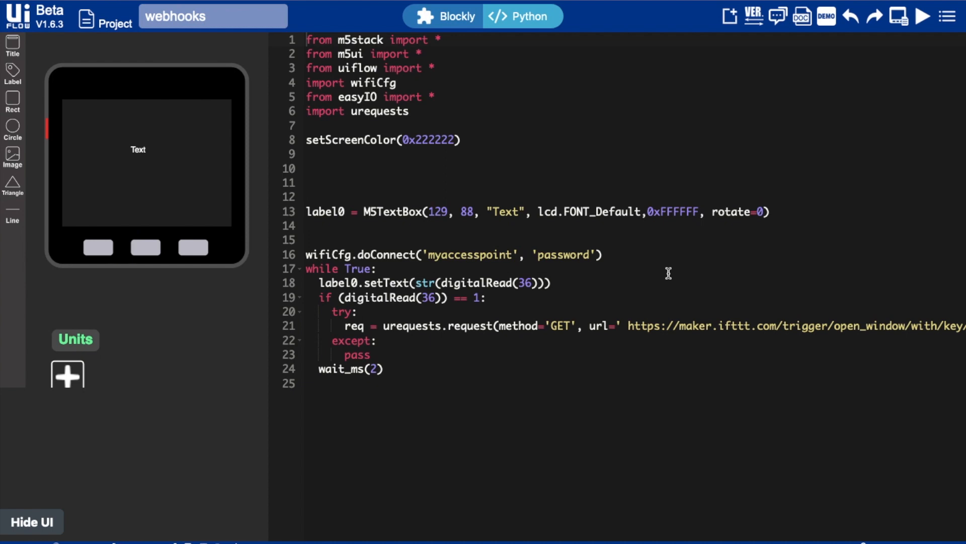
pyautogui.moveTo(489, 325)
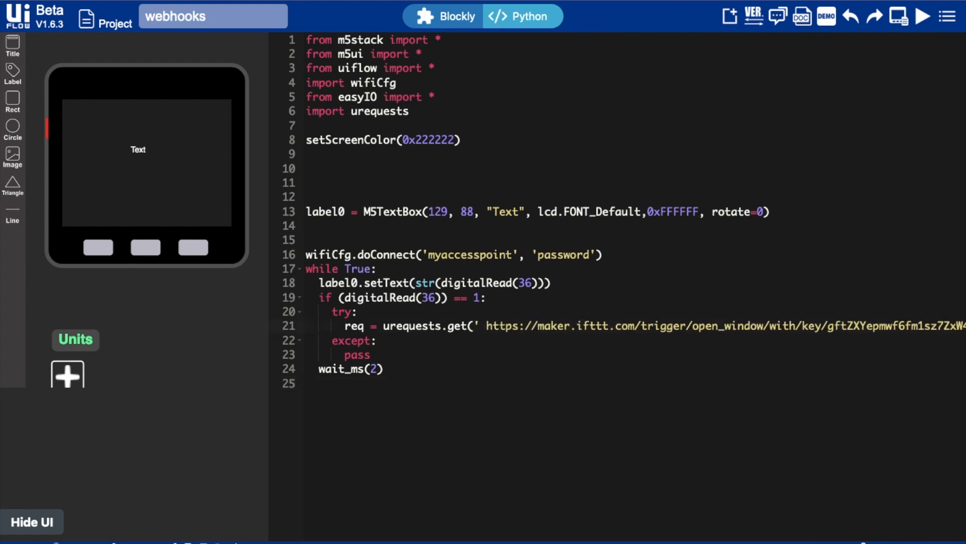
pyautogui.hscroll(3)
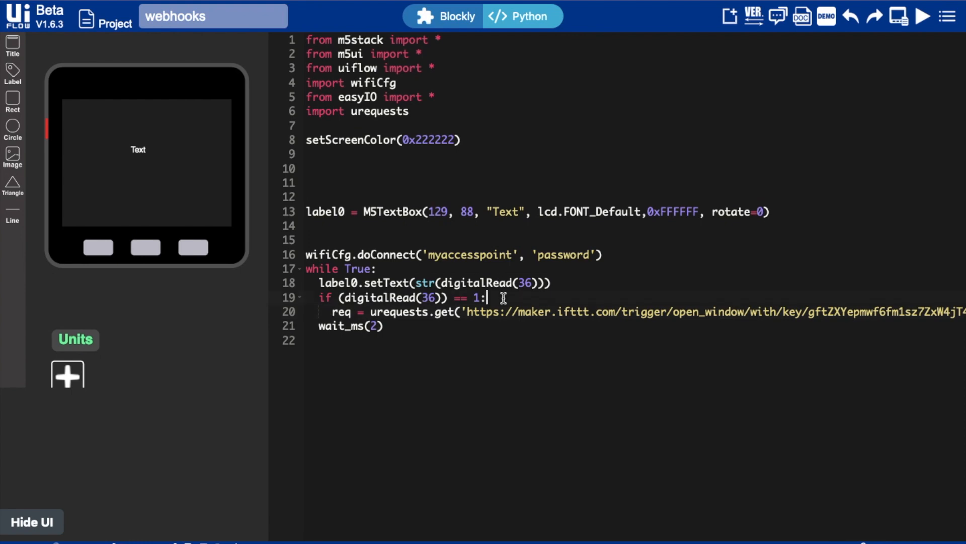
pyautogui.press('enter')
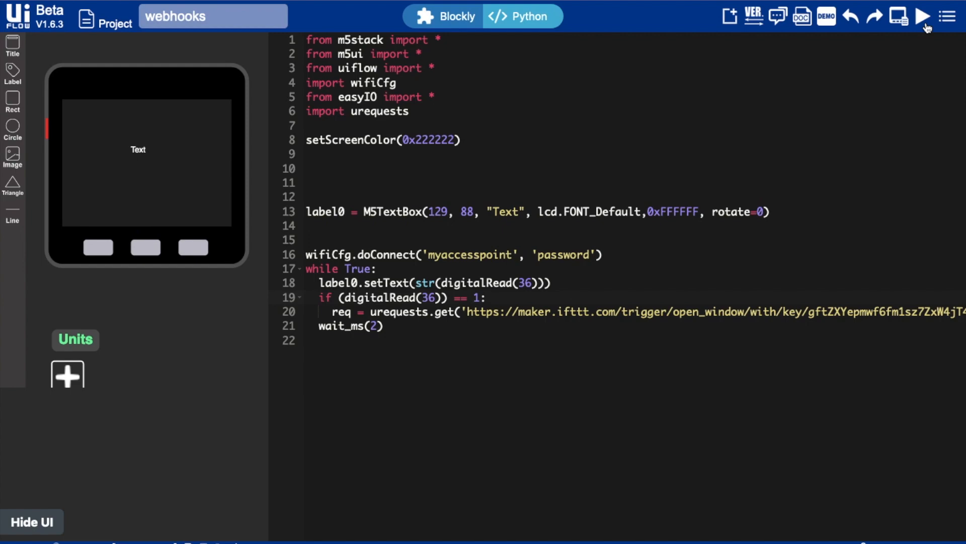
pyautogui.moveTo(923, 16)
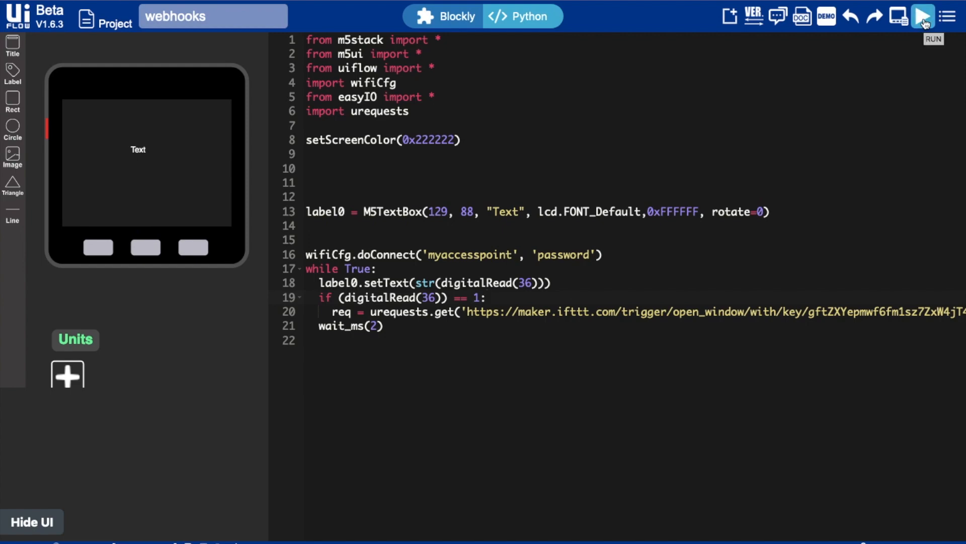
# Run the simplified program on the connected device.
pyautogui.click(923, 16)
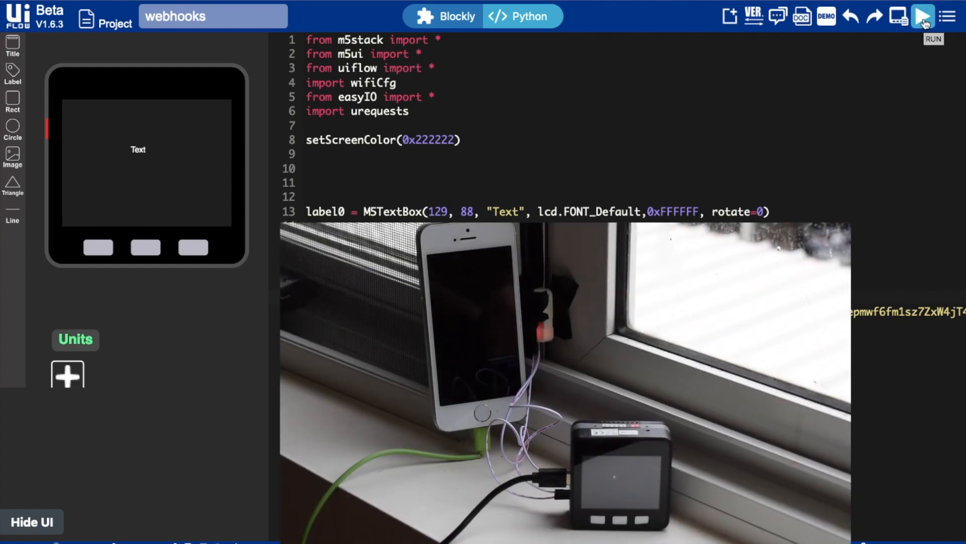